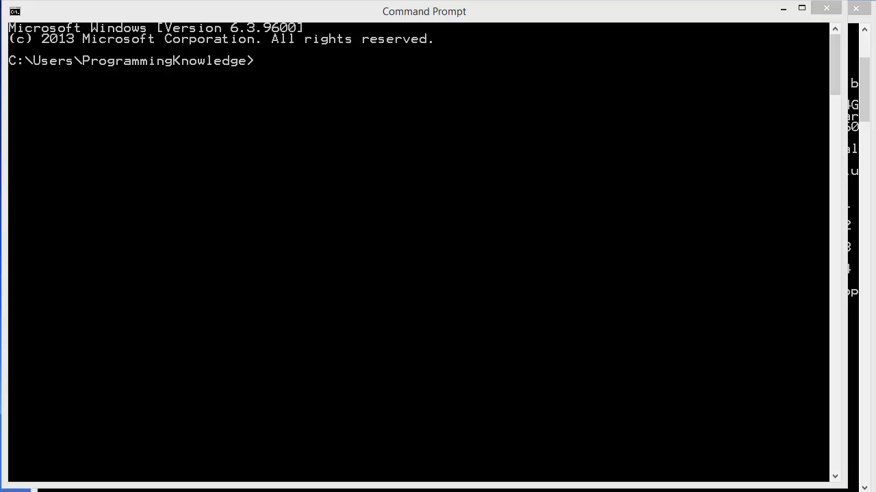
mouse_move(705, 274)
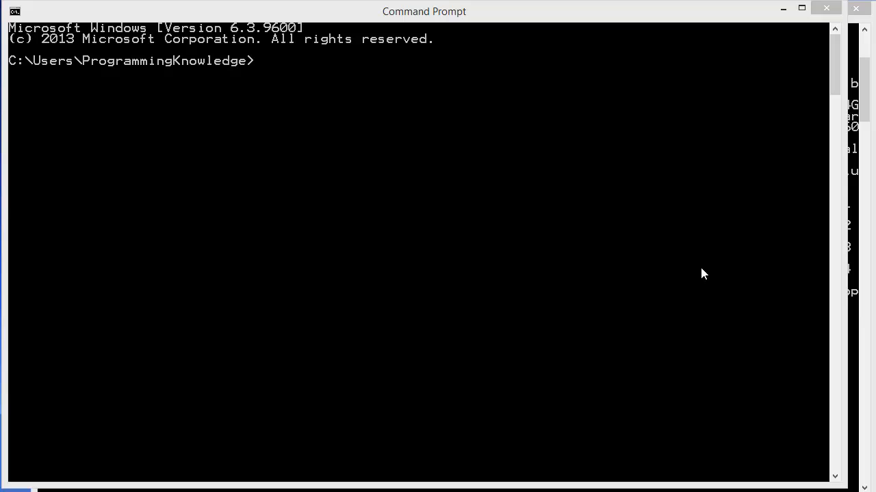
mouse_move(459, 171)
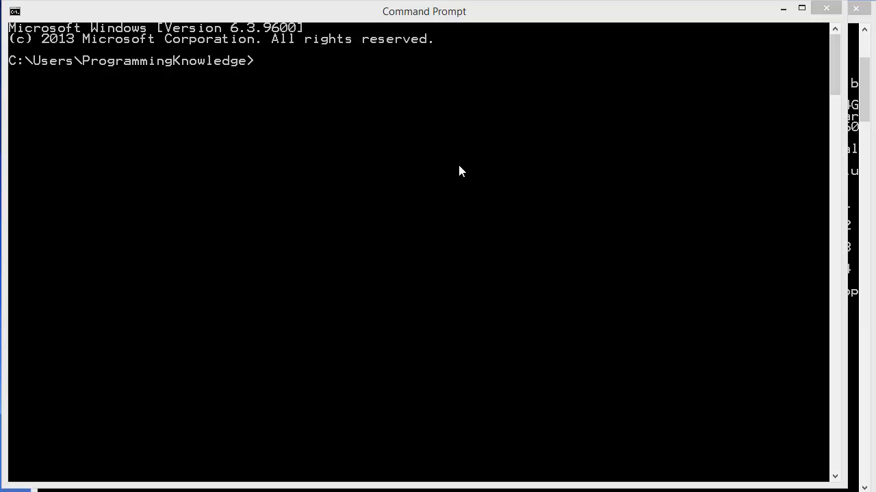
mouse_move(457, 167)
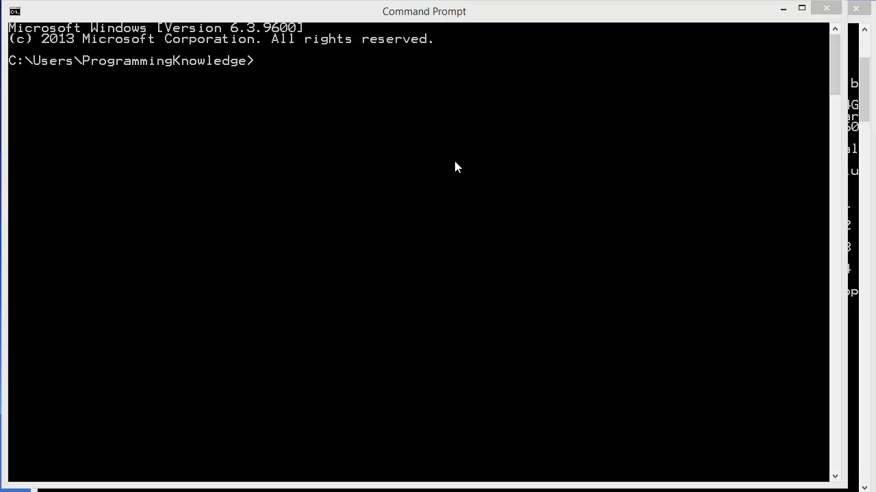
mouse_move(451, 167)
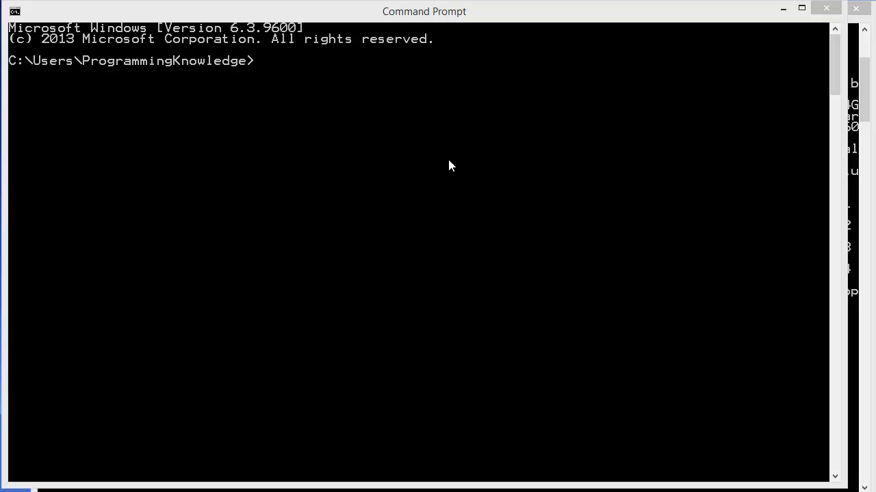
mouse_move(451, 175)
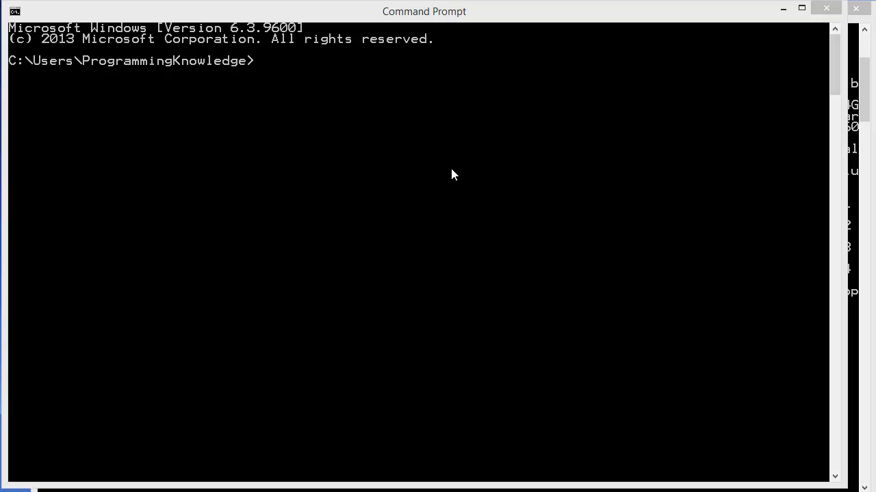
mouse_move(446, 172)
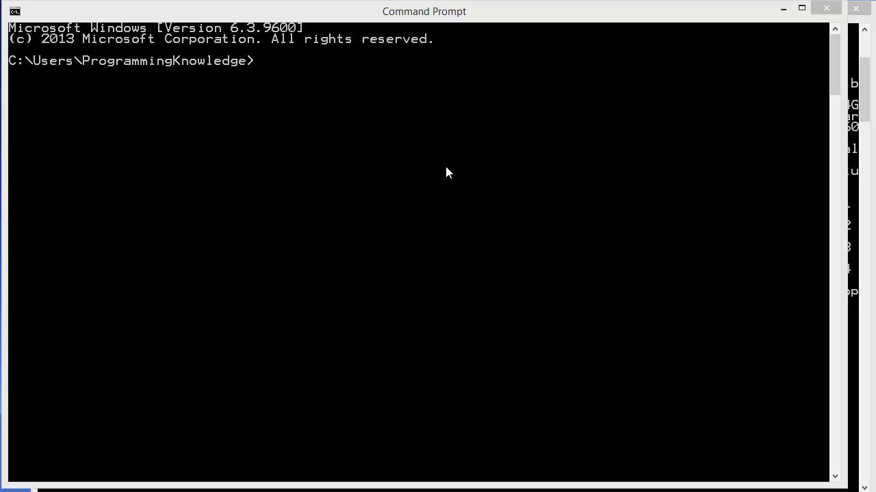
mouse_move(375, 152)
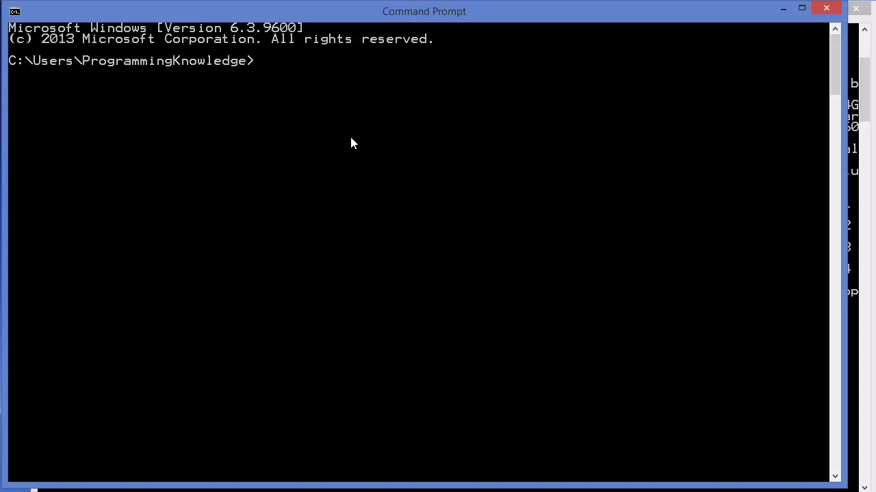
- Launch the MongoDB shell with the mongo command
text(mo)
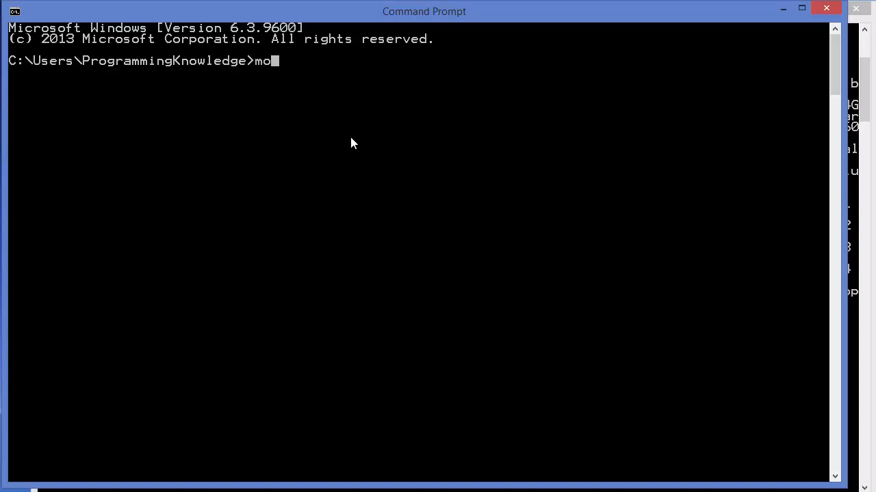
text(ngo)
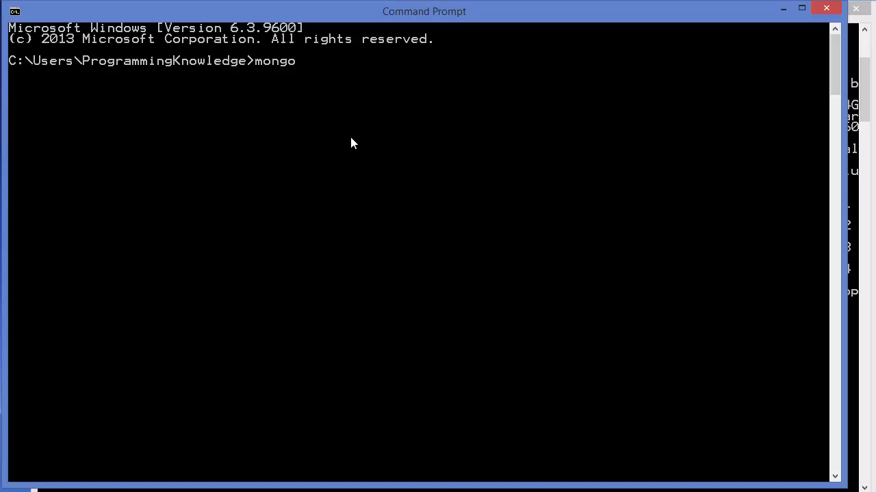
key(Return)
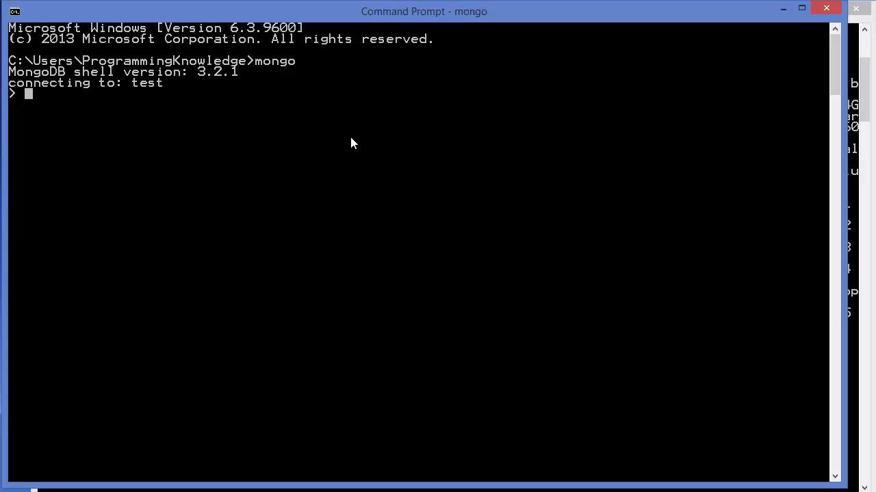
- Switch to the school database with use school and begin a db.students command
text(us)
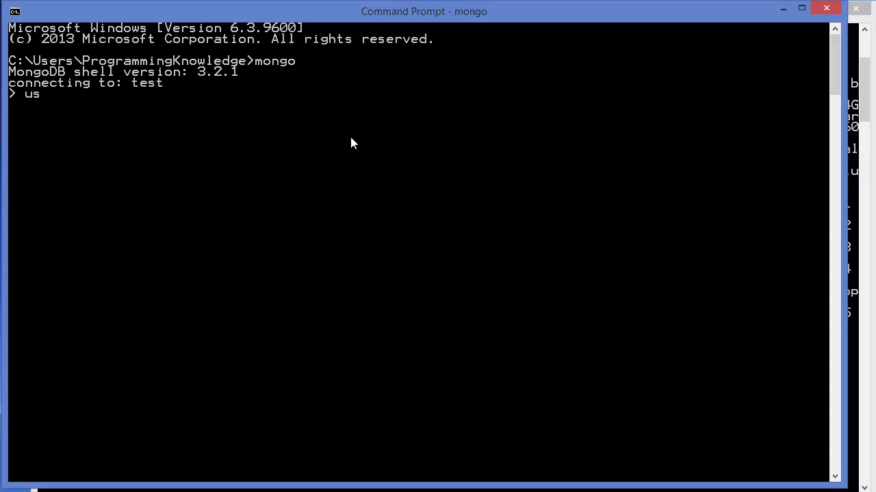
text(e)
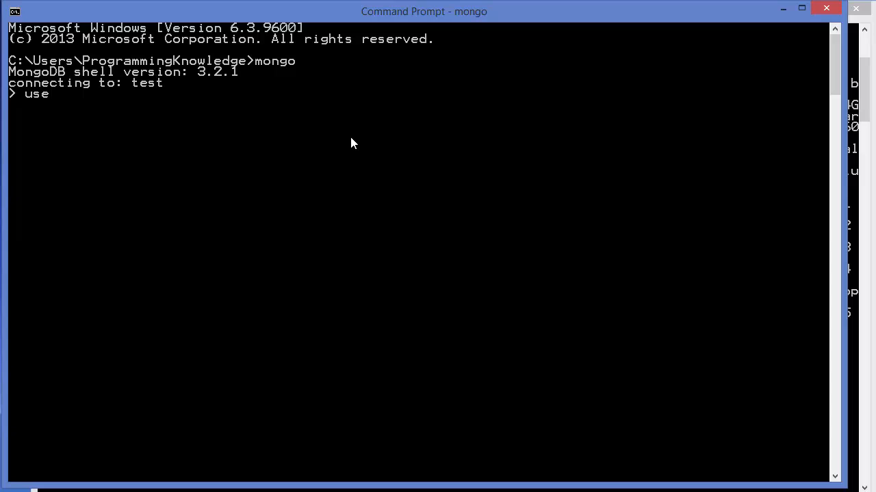
text(school)
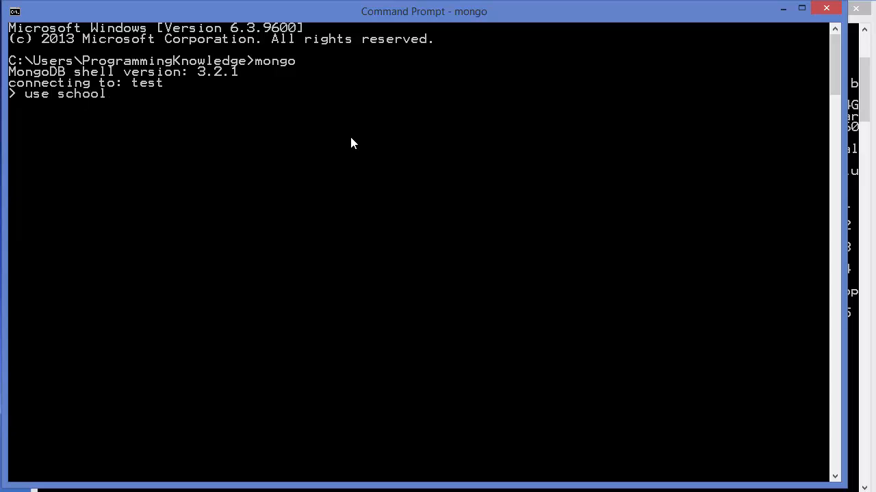
key(Return)
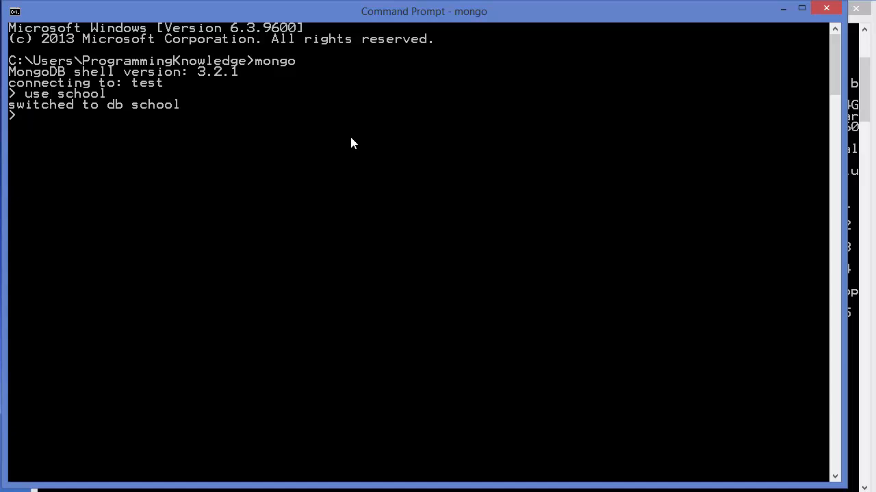
text(db.s)
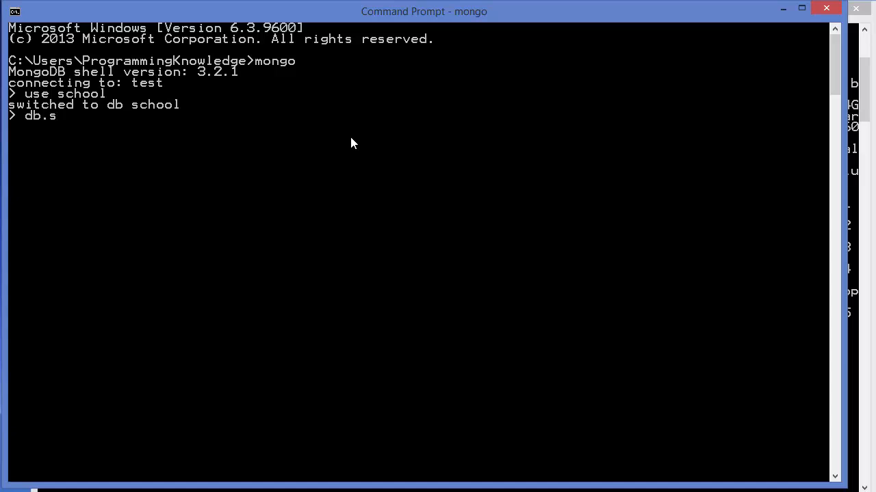
- Run db.students.find() to list all six student documents with Gender and Age
text(tudents)
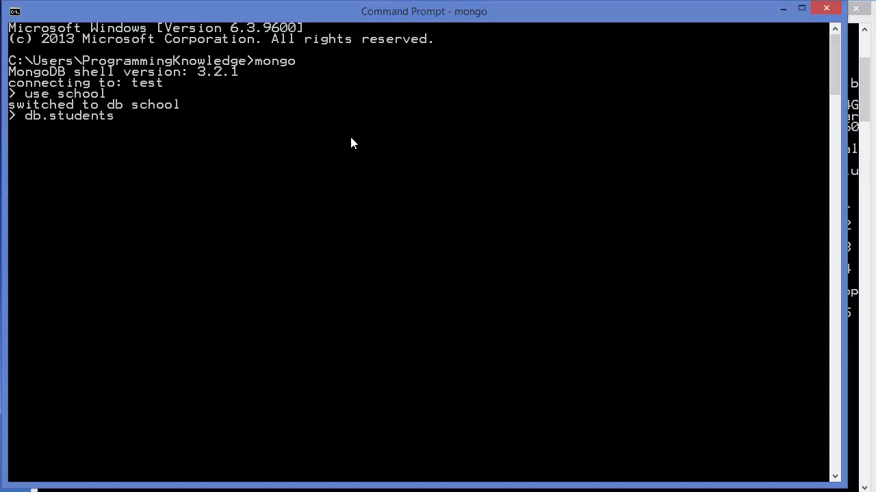
text(.find)
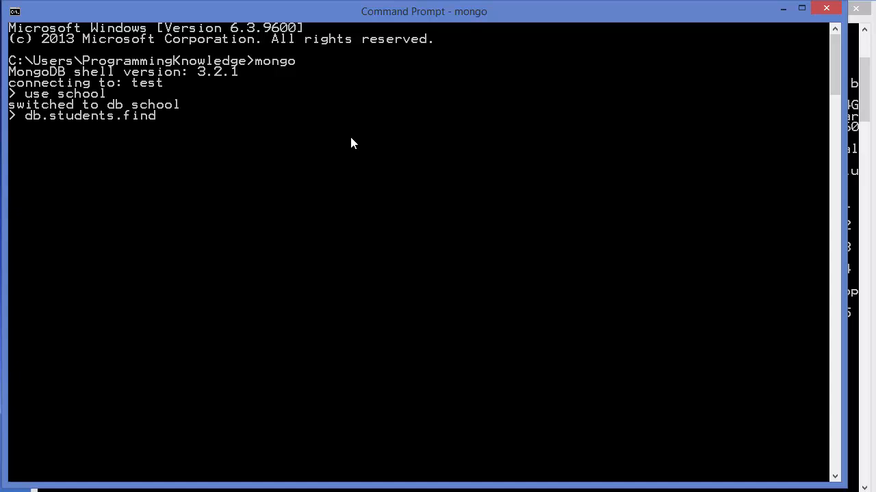
text(())
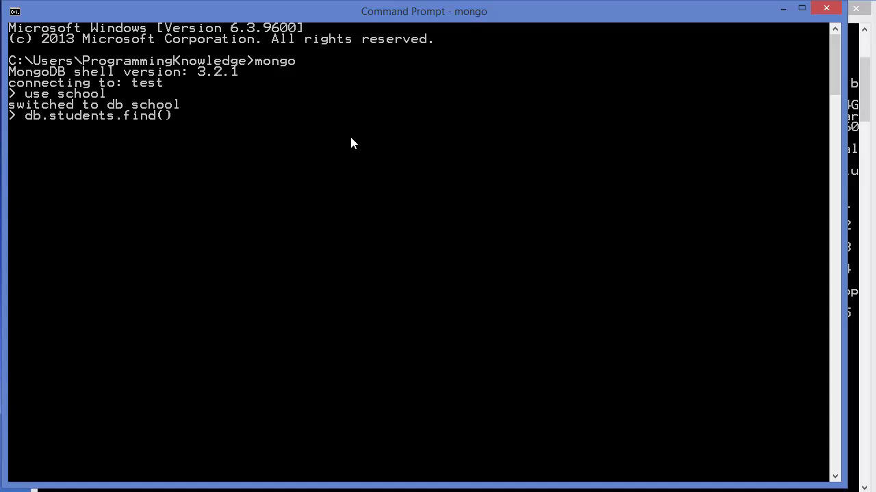
key(Return)
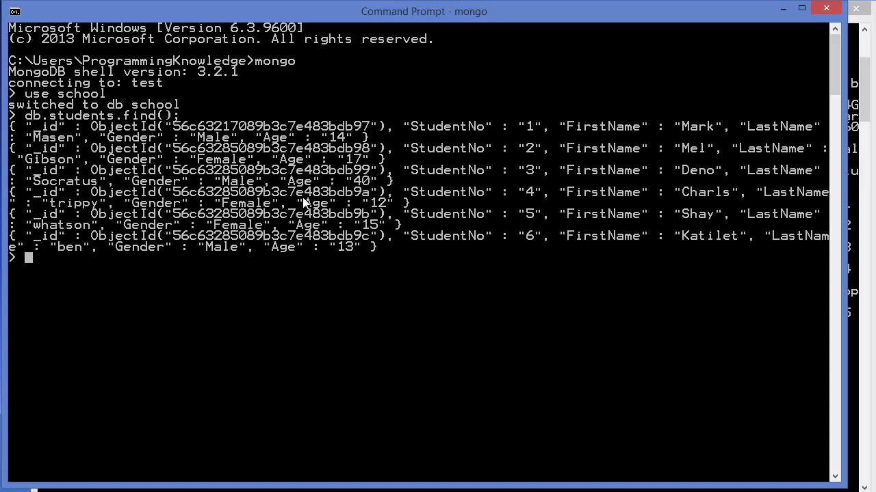
mouse_move(306, 156)
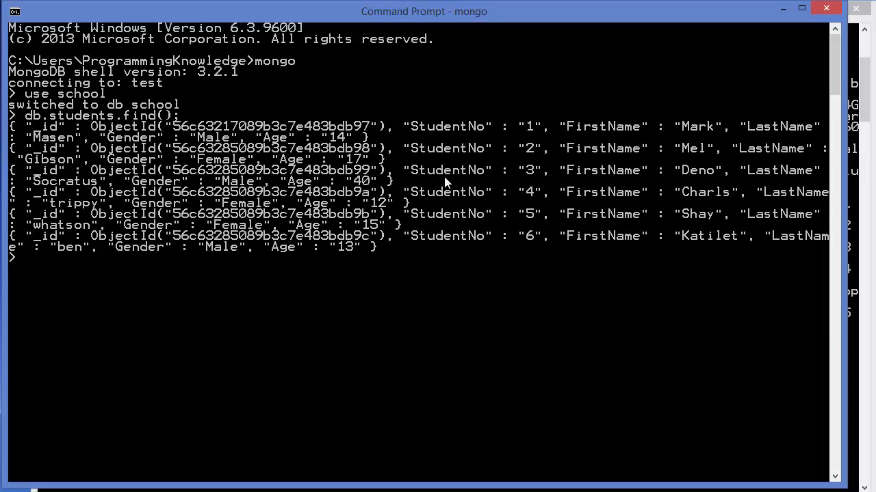
mouse_move(151, 214)
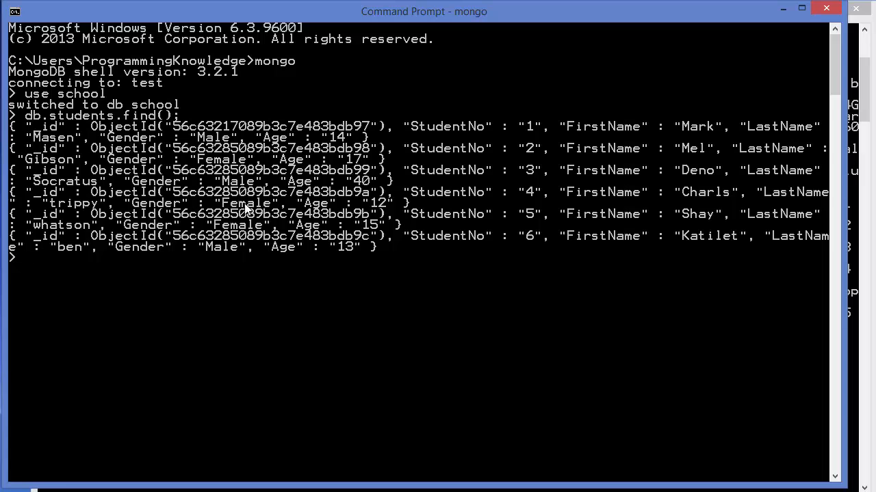
mouse_move(247, 189)
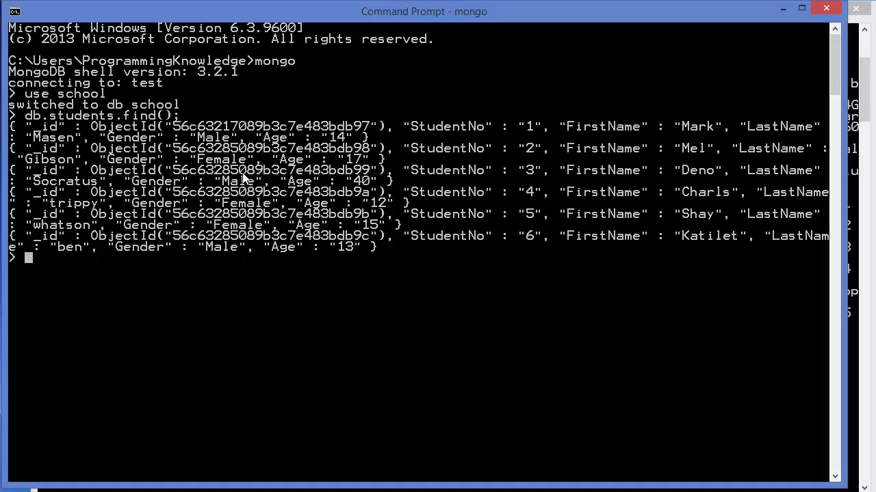
mouse_move(235, 269)
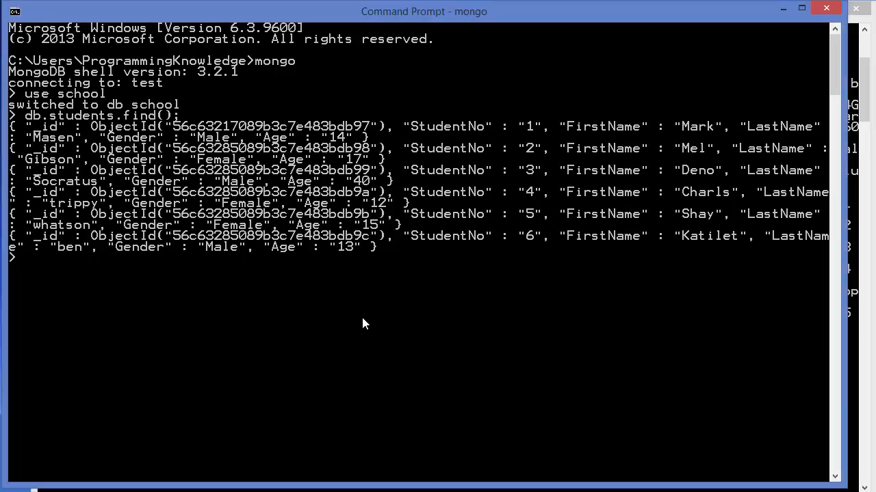
- Enter the skeleton db.students.aggregate([{$}]) ready for a pipeline stage
text(db.)
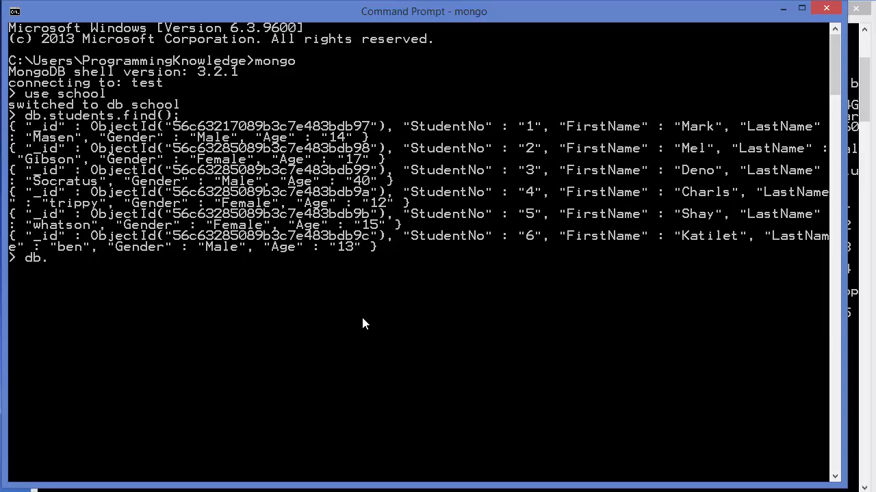
text(studen)
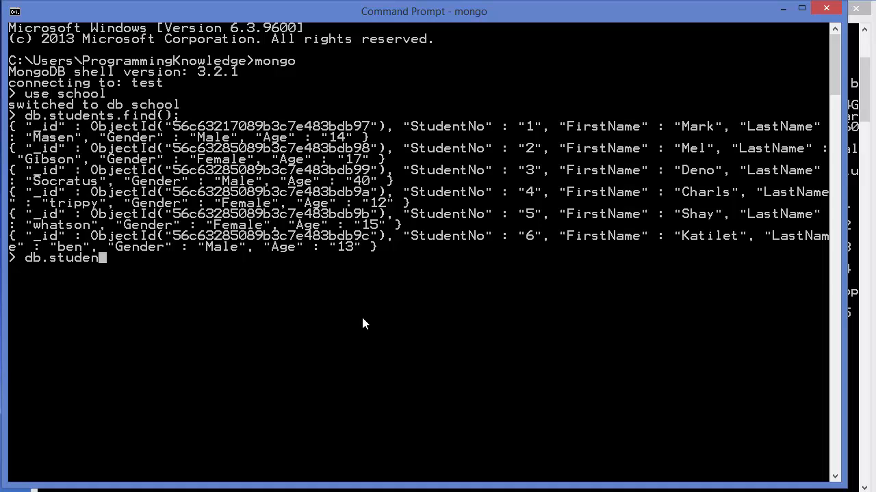
text(ts)
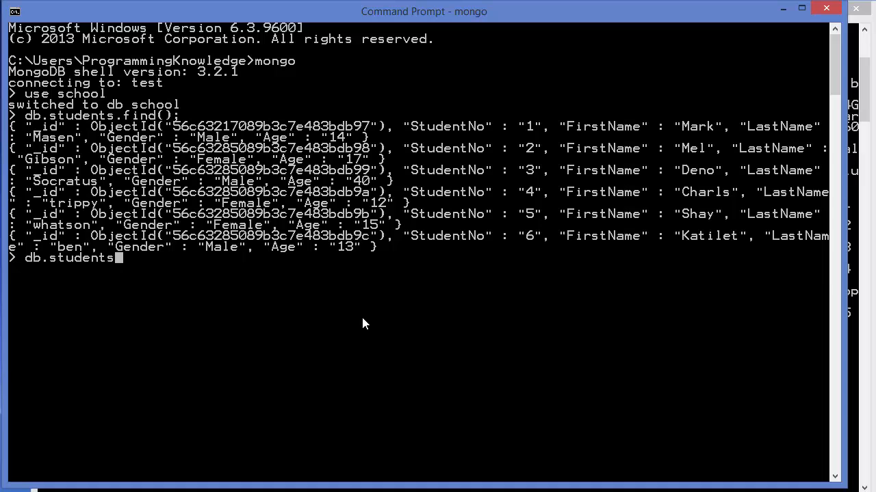
text(.)
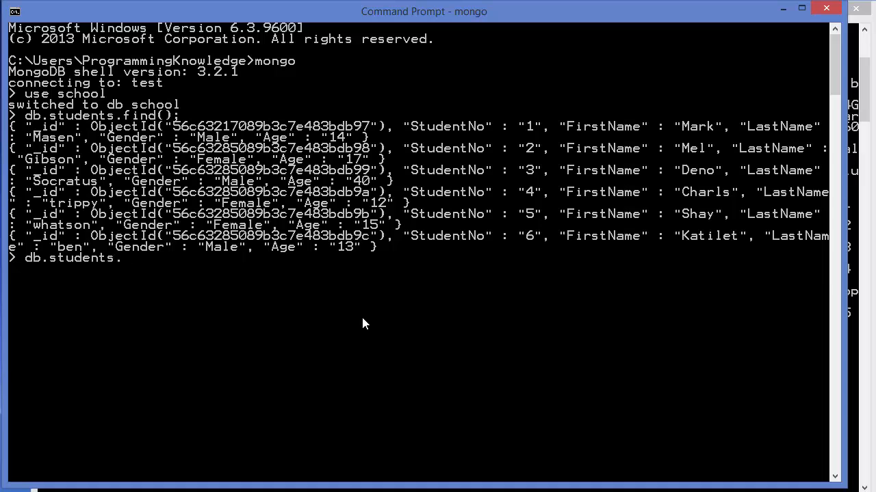
text(.aggregate)
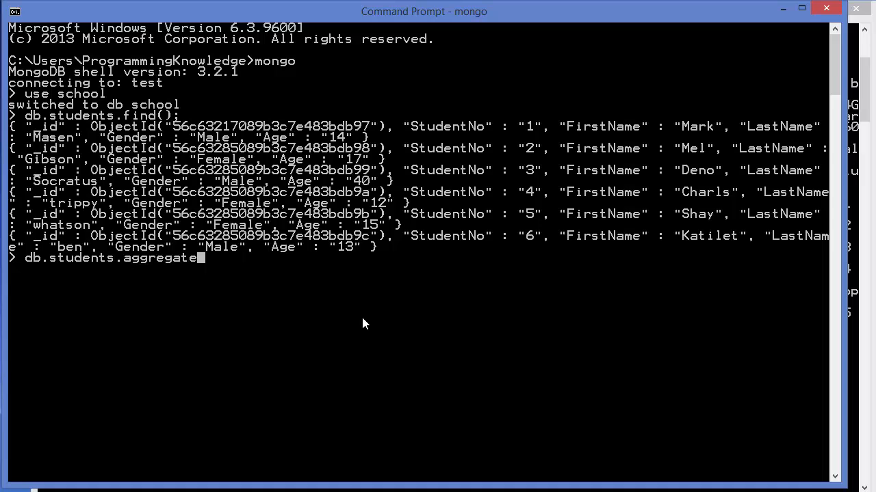
text(())
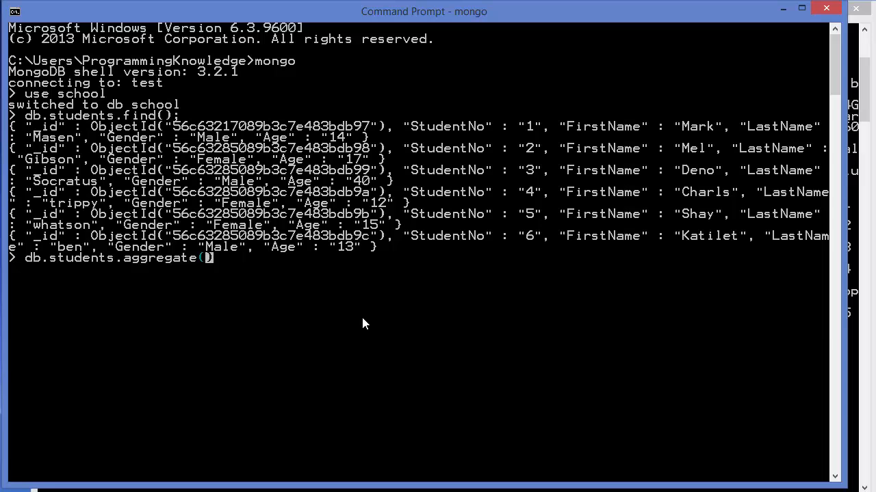
text([)
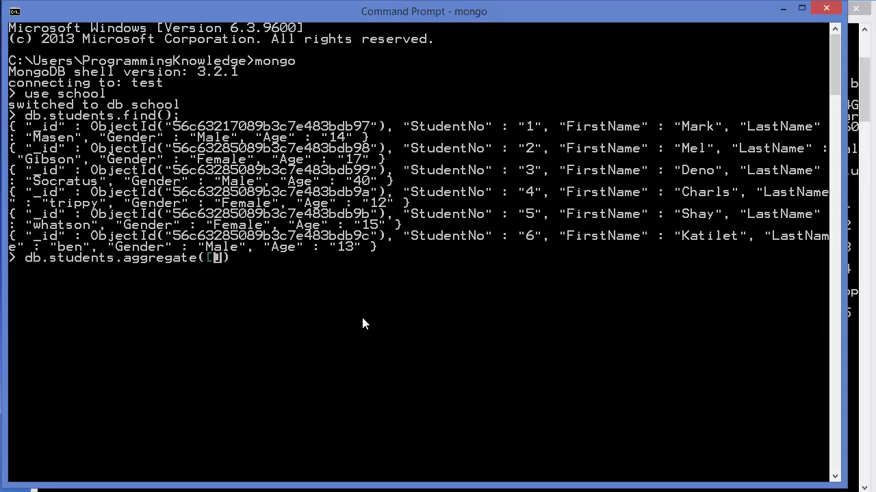
text({)
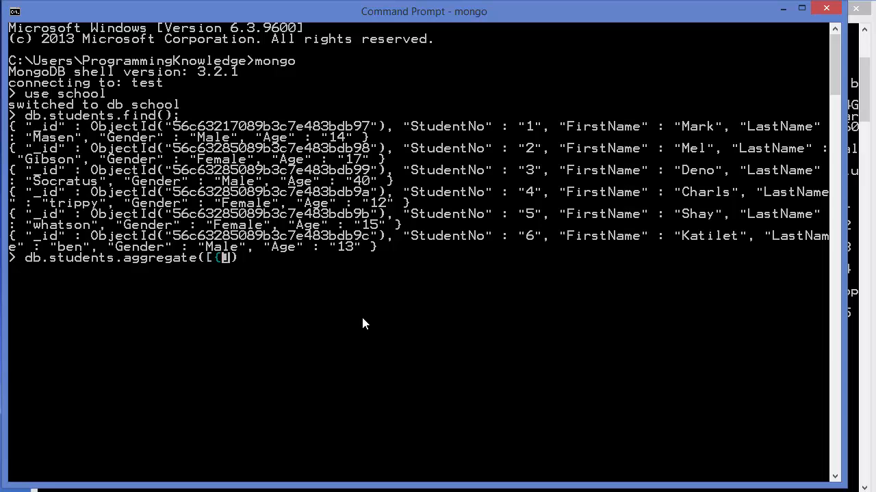
text(}]))
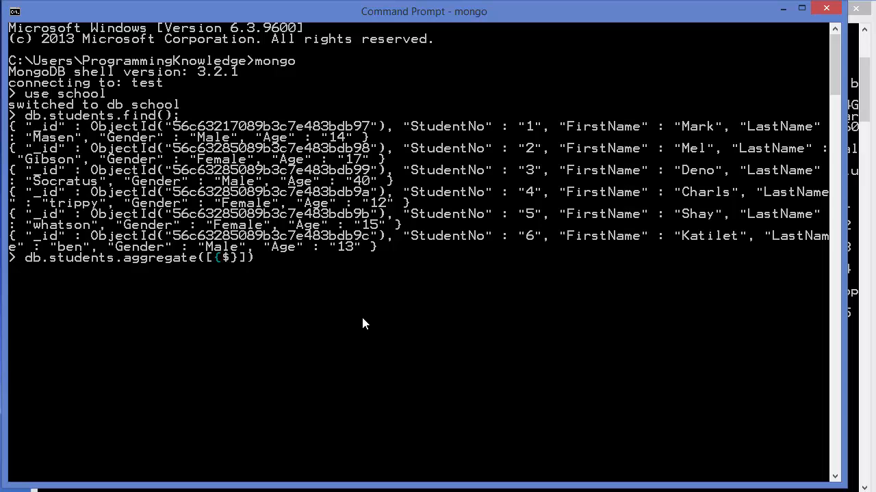
- Write the $group stage keyed on _id : "$Gender"
text(group :)
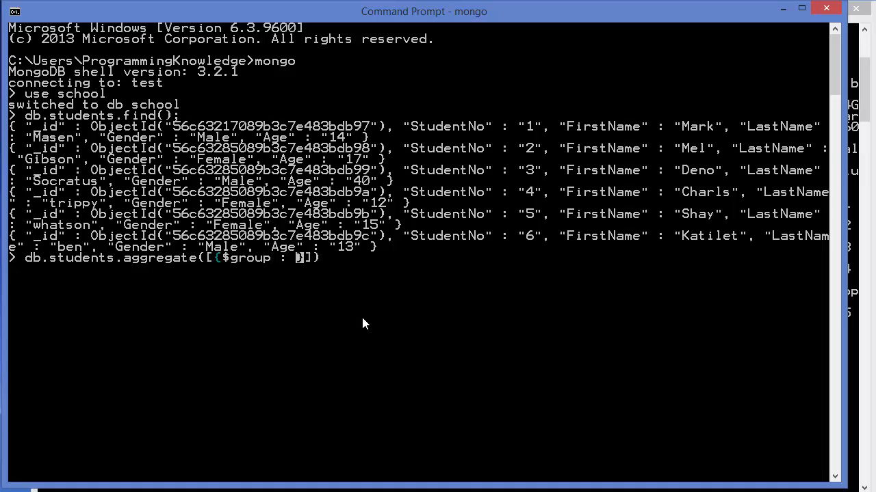
text({})
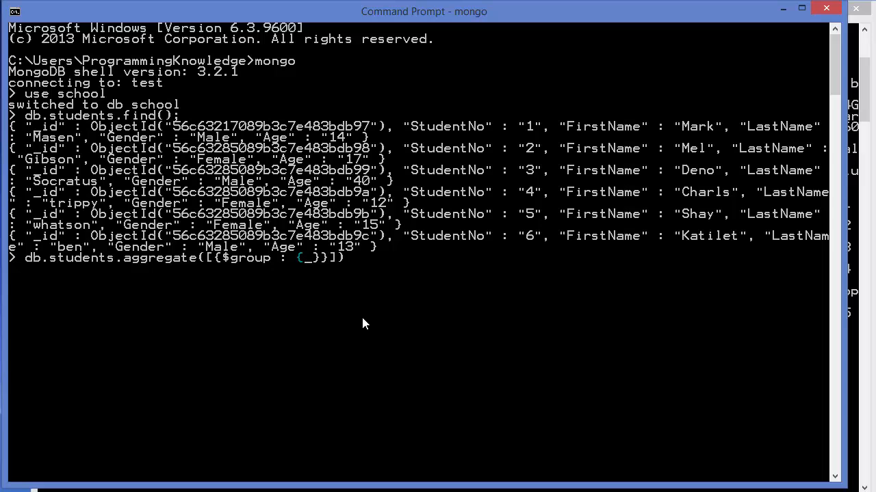
text(_id)
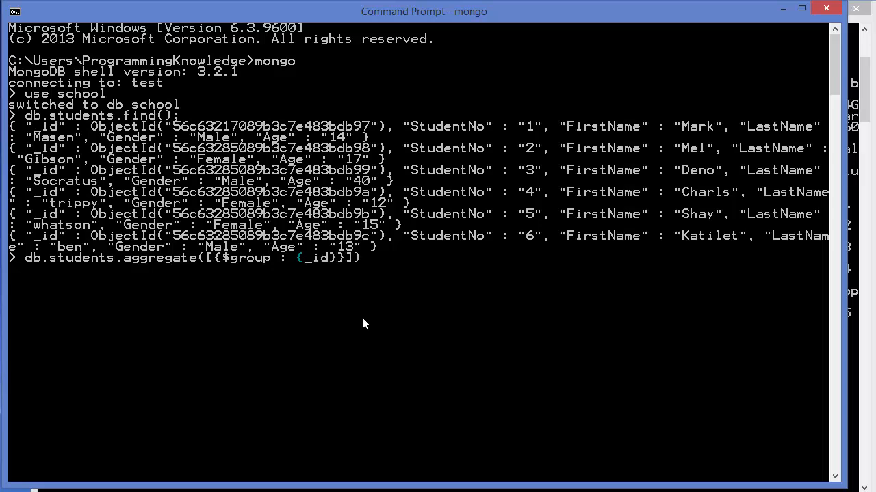
text(" : ")
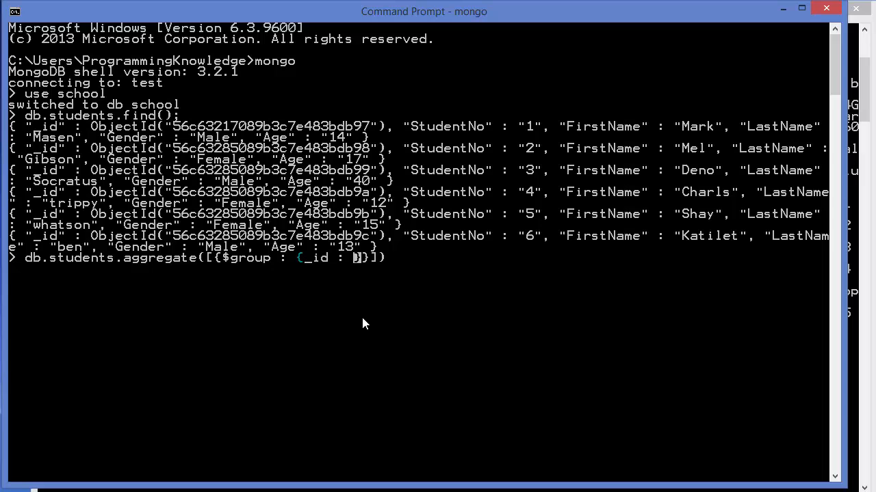
text("")
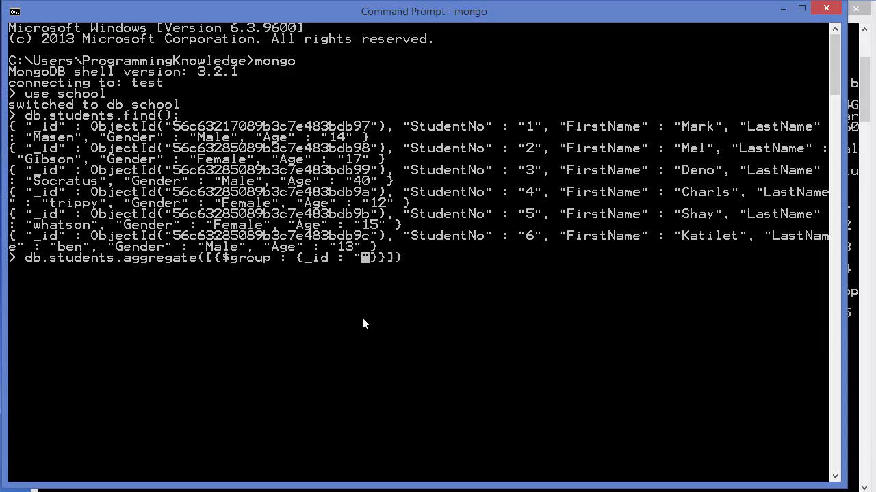
text($)
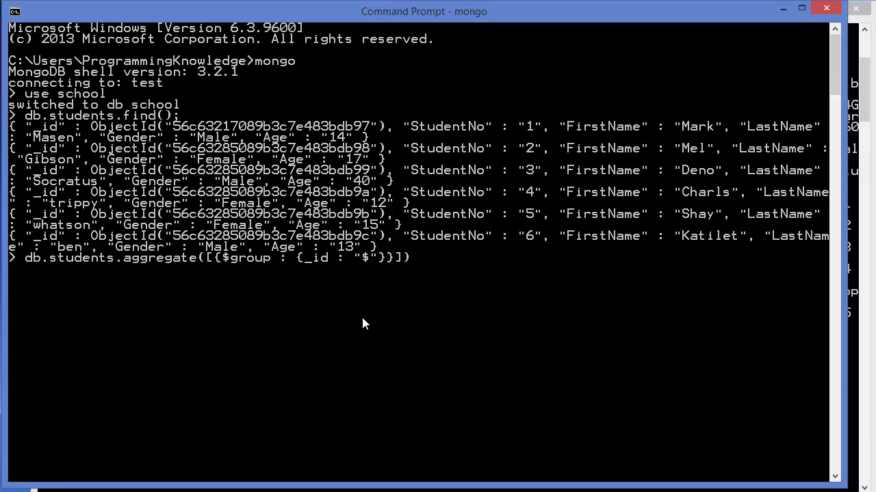
text(Gend)
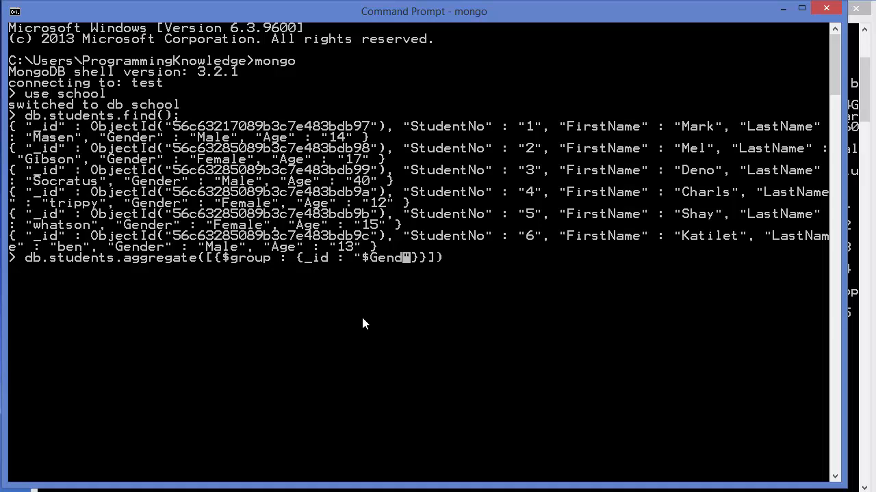
text(er)
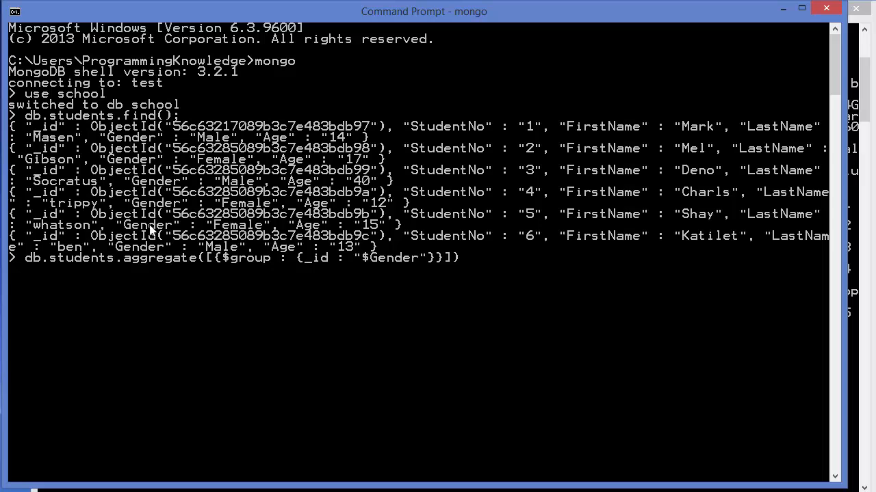
mouse_move(192, 240)
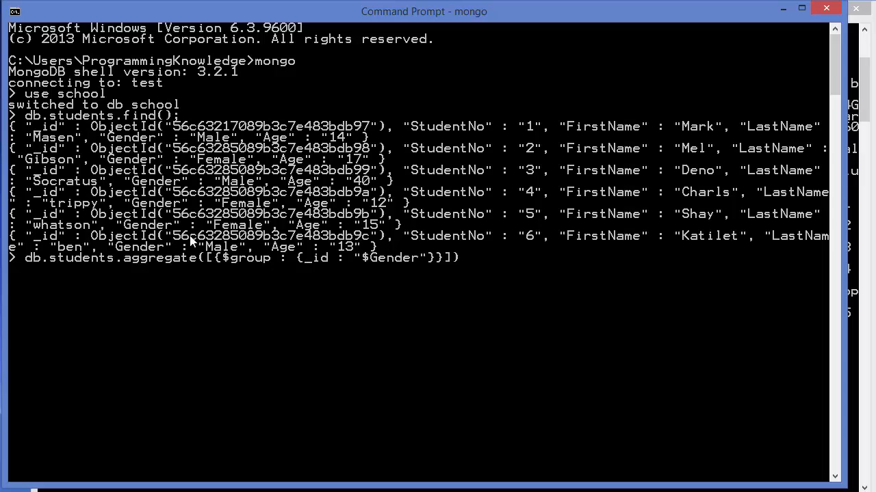
mouse_move(372, 280)
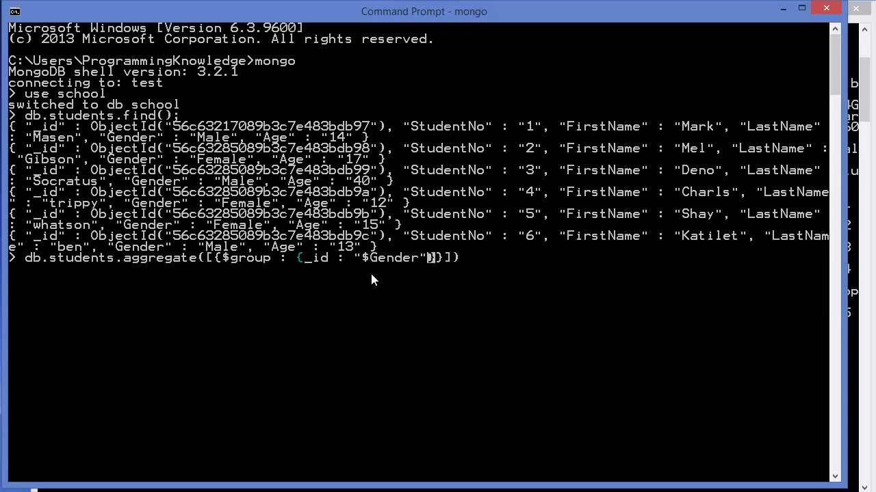
text(})
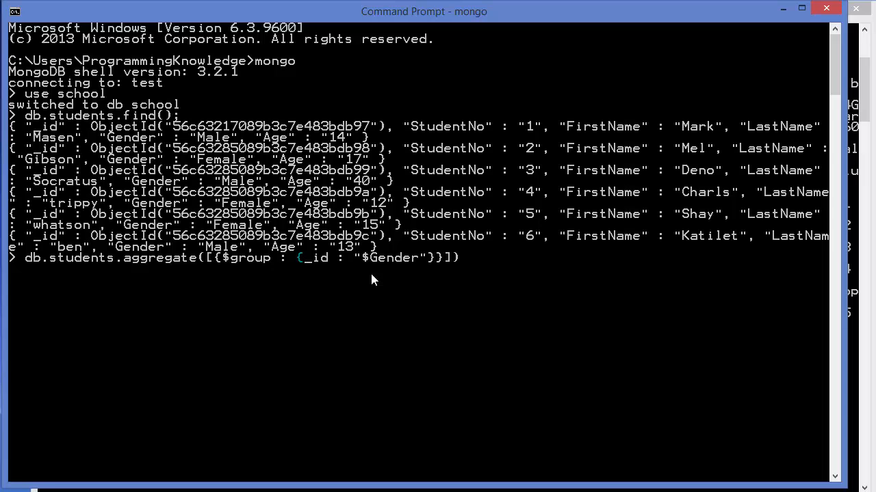
- Add MyResult : {$sum : 1} and run it, counting 3 males and 3 females
text(,)
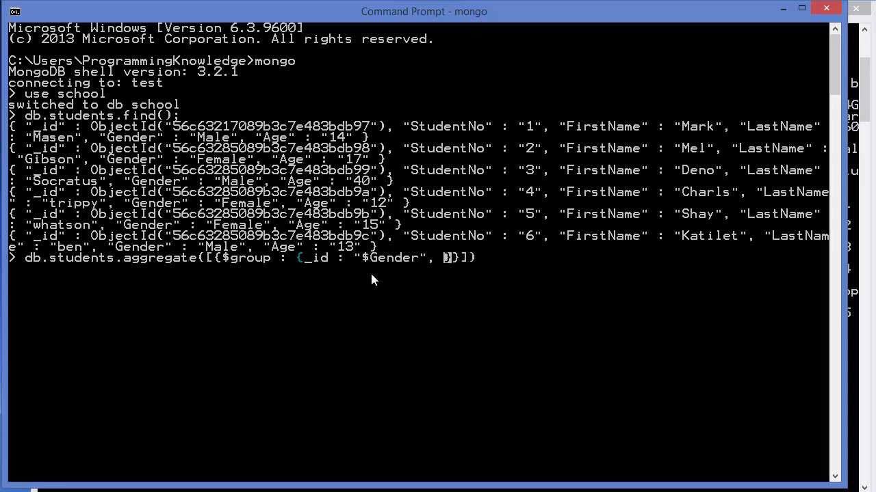
text(My)
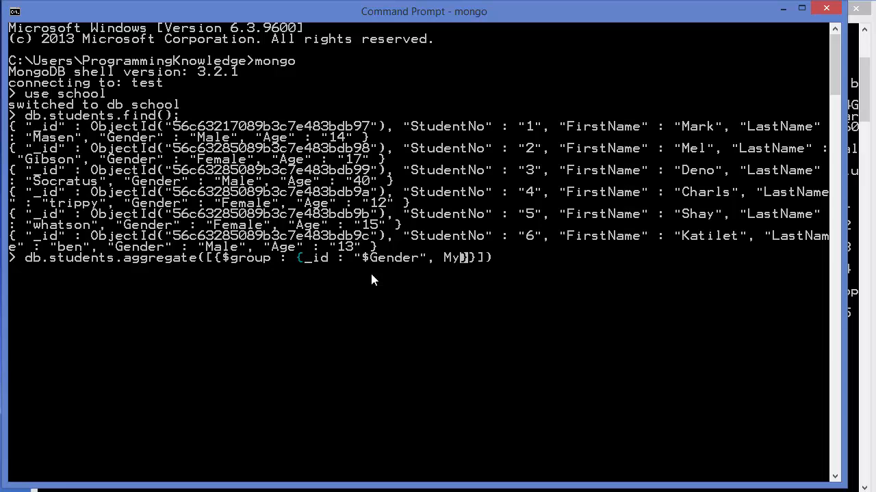
text(Result :)
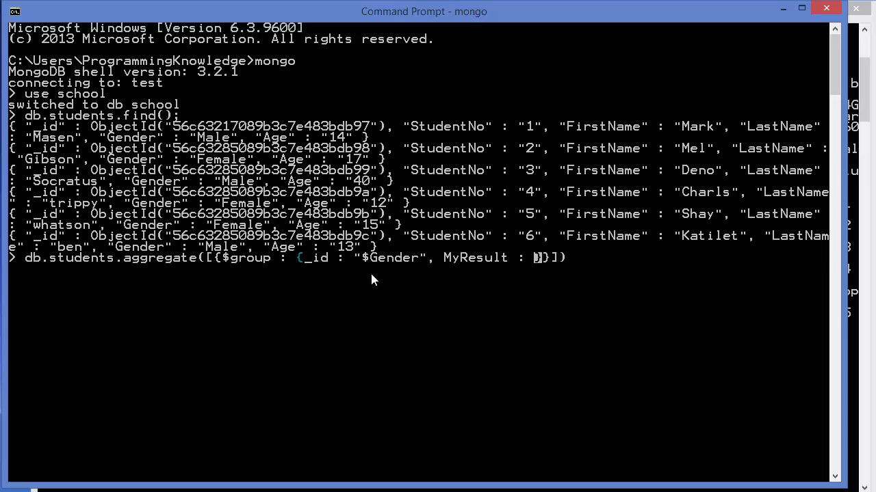
text({})
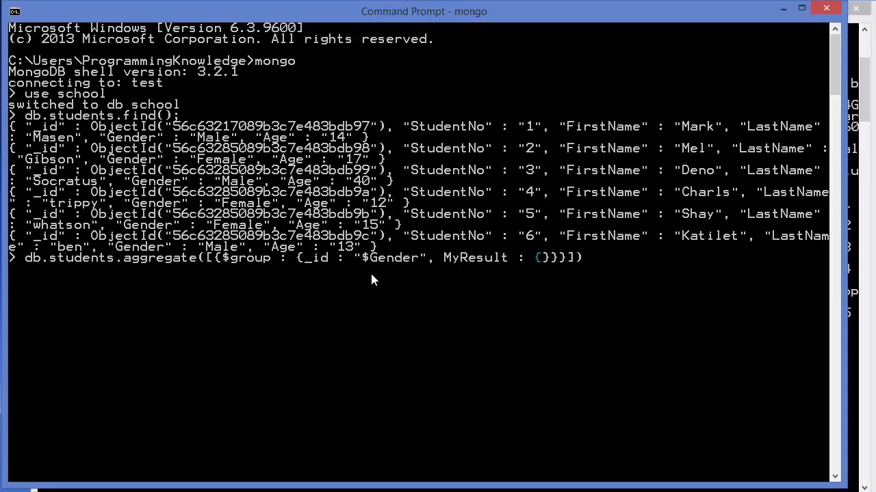
text($su)
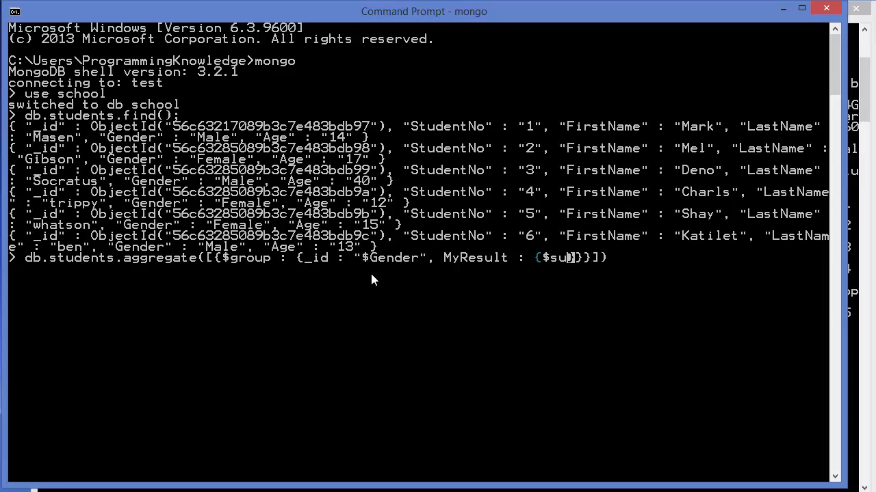
text(m)
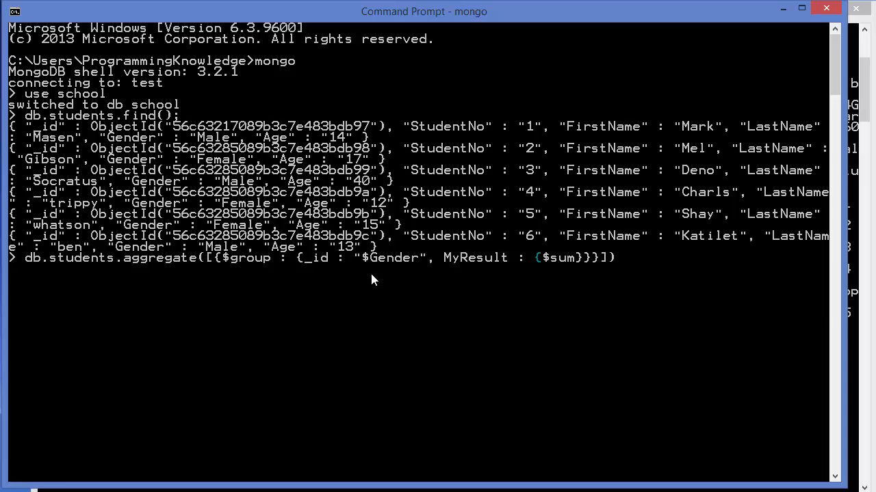
text(:)
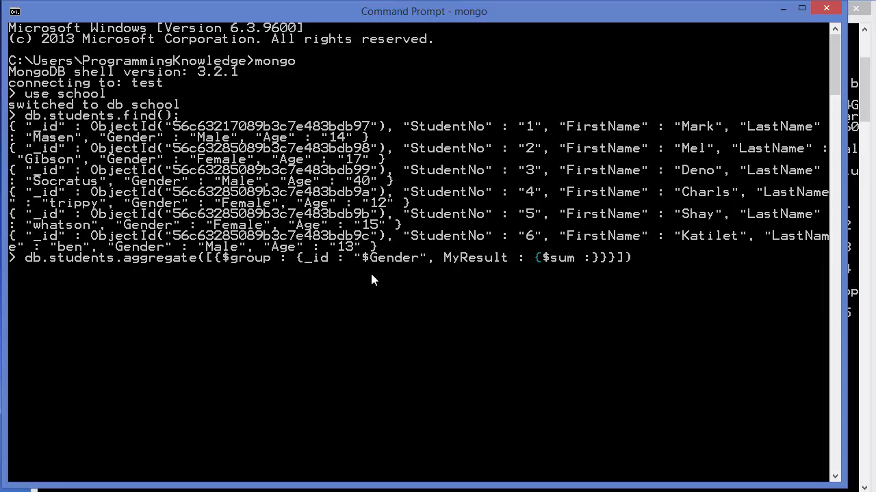
text(1)
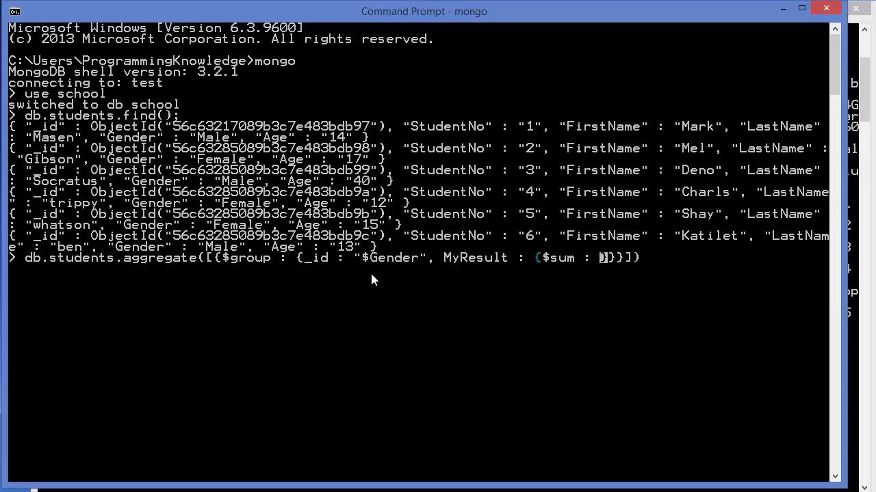
text(1)
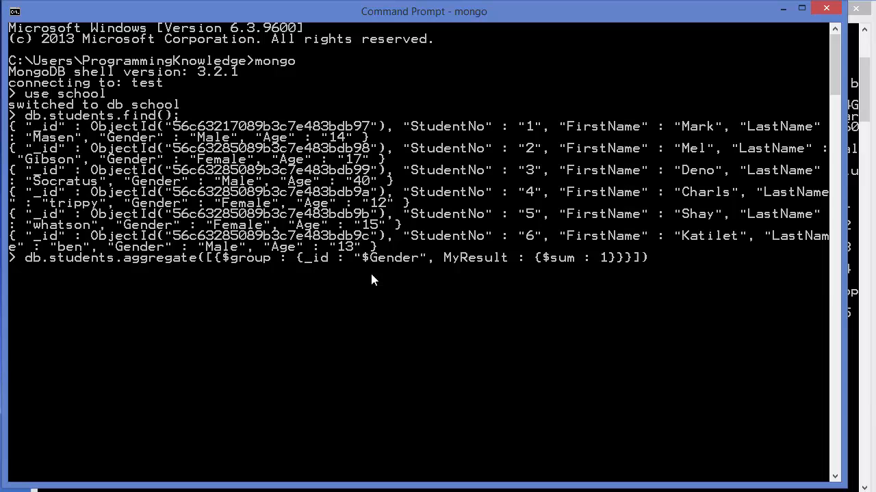
text(;)
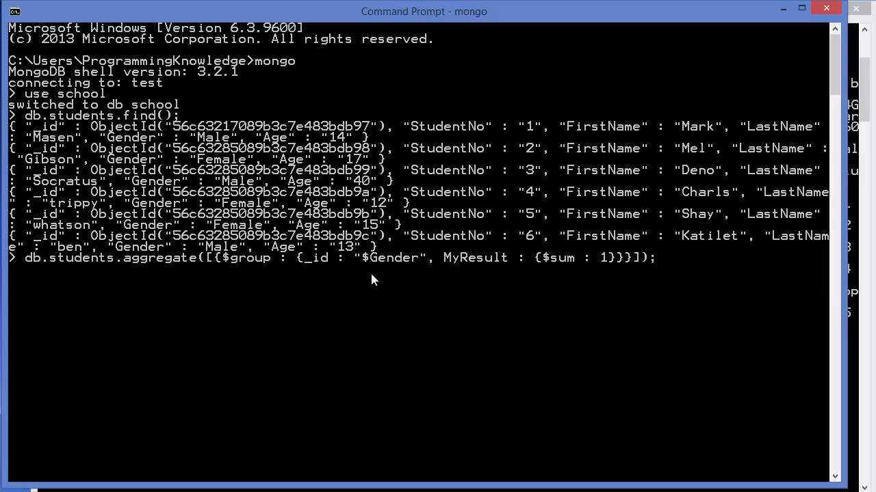
key(Return)
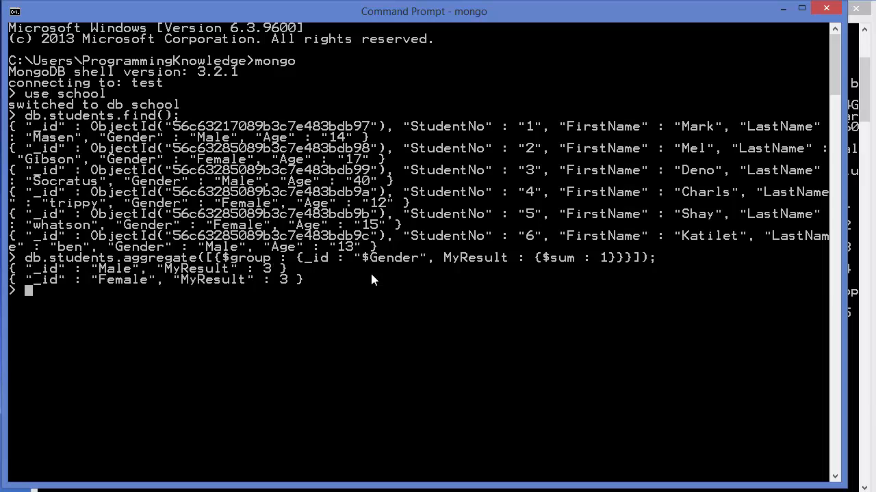
mouse_move(129, 272)
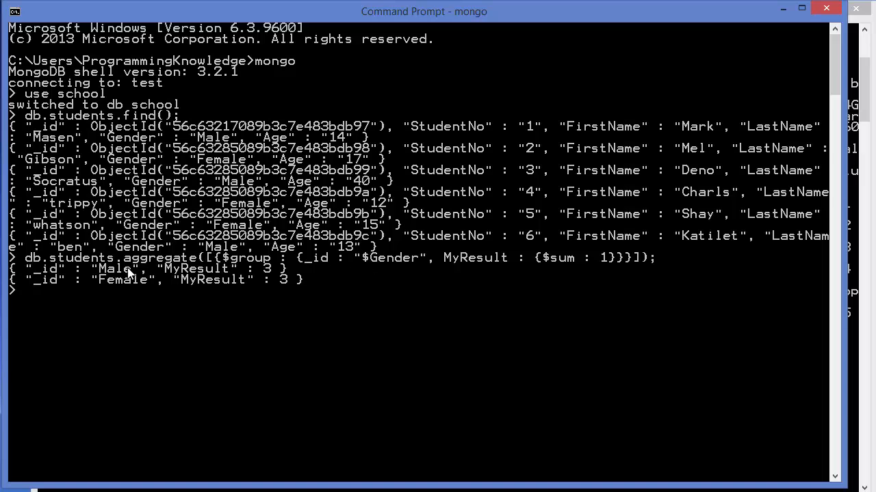
mouse_move(266, 275)
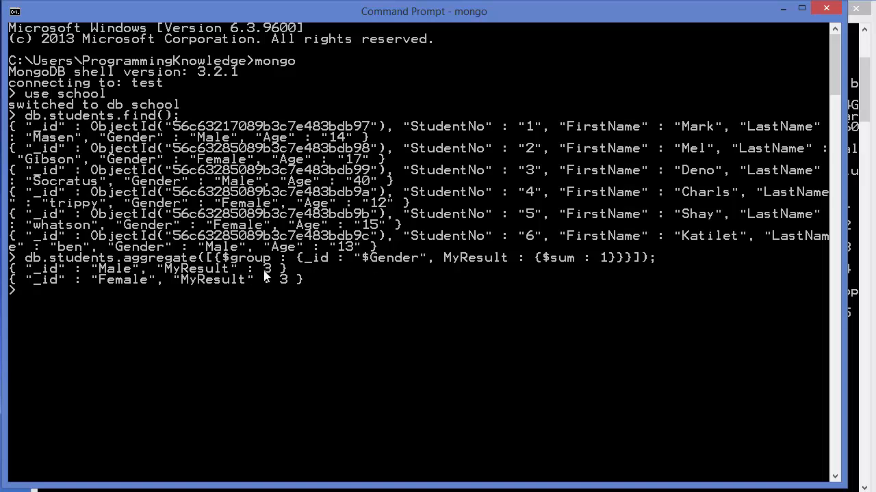
mouse_move(331, 246)
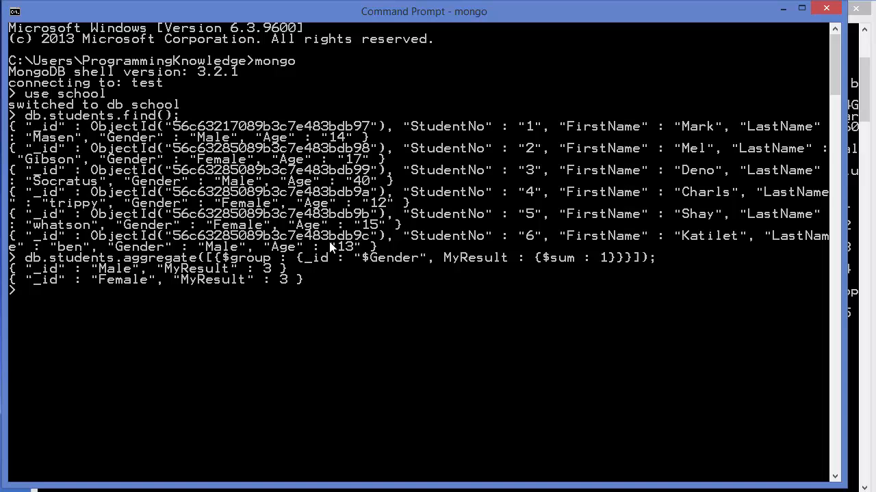
mouse_move(304, 186)
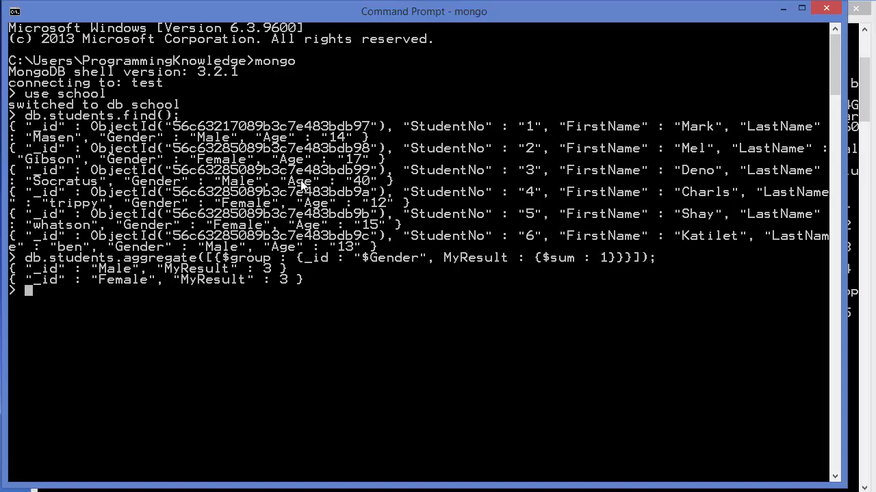
mouse_move(277, 306)
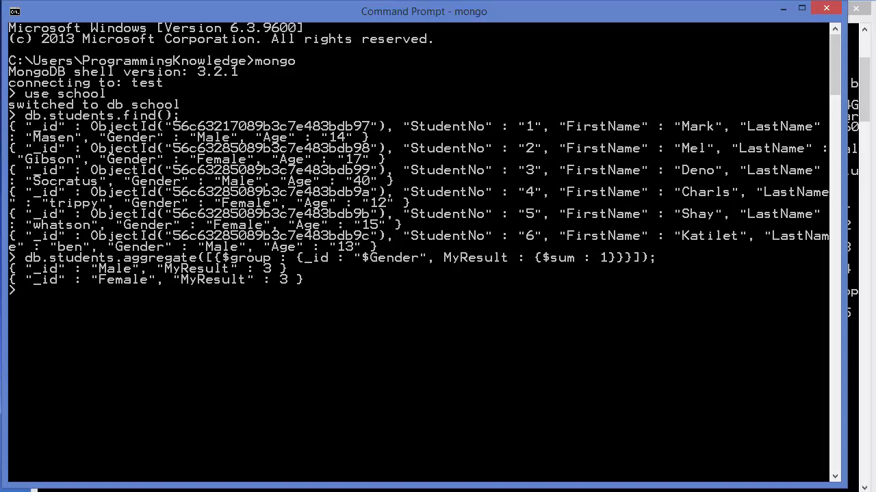
mouse_move(335, 372)
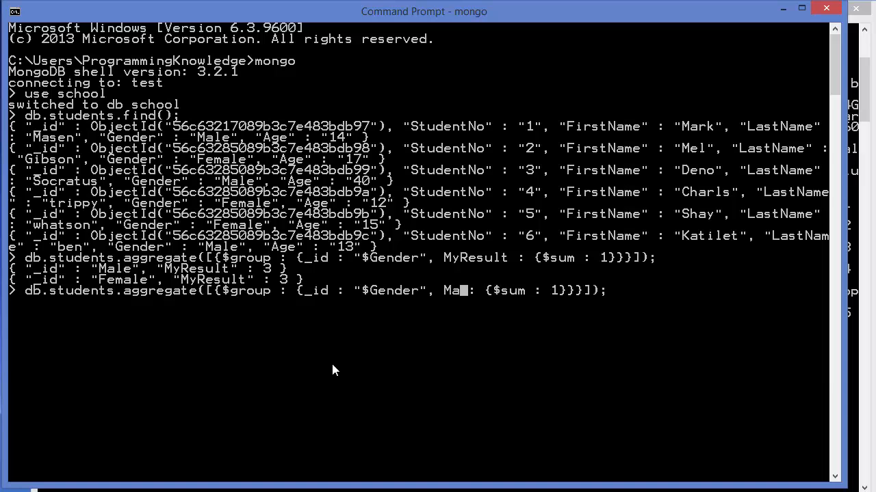
- Rename MyResult to MaxAge and replace the $sum count with $max : "Age"
text(xAge)
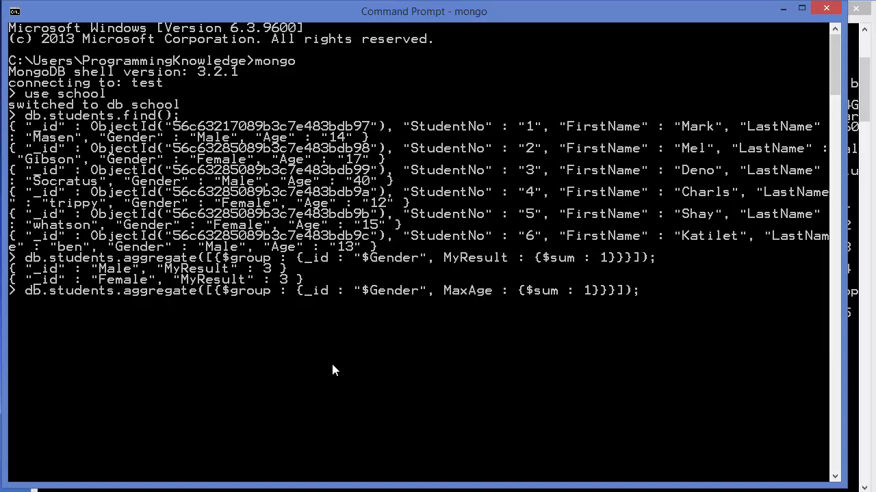
key(Backspace)
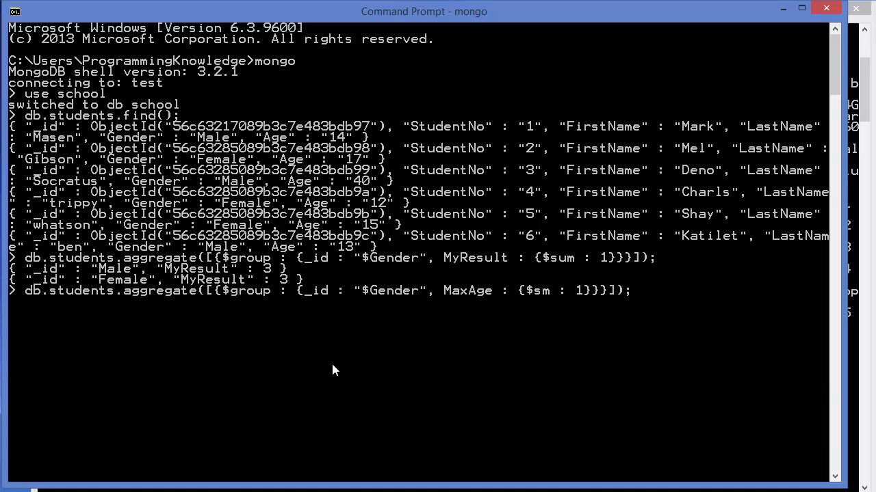
key(Backspace)
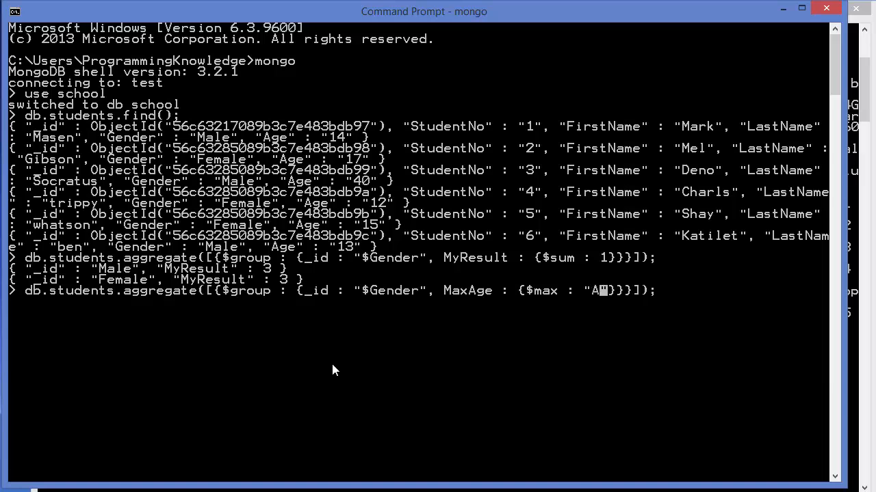
text(ge)
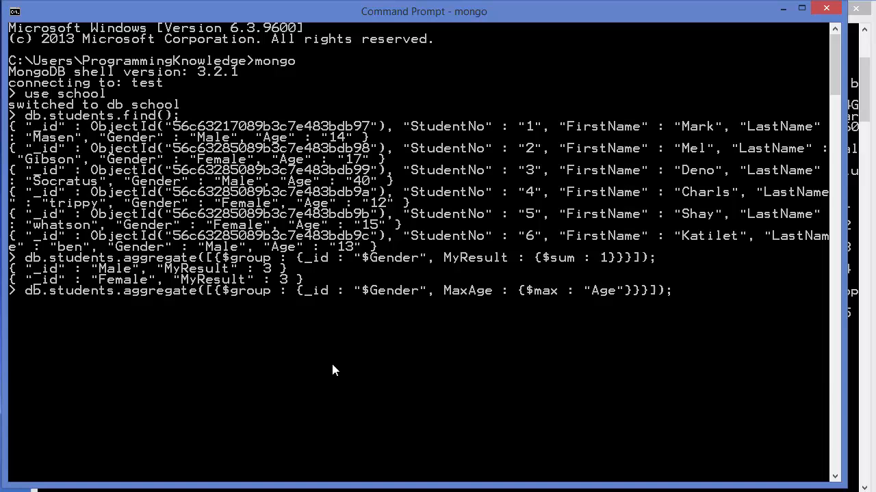
mouse_move(580, 295)
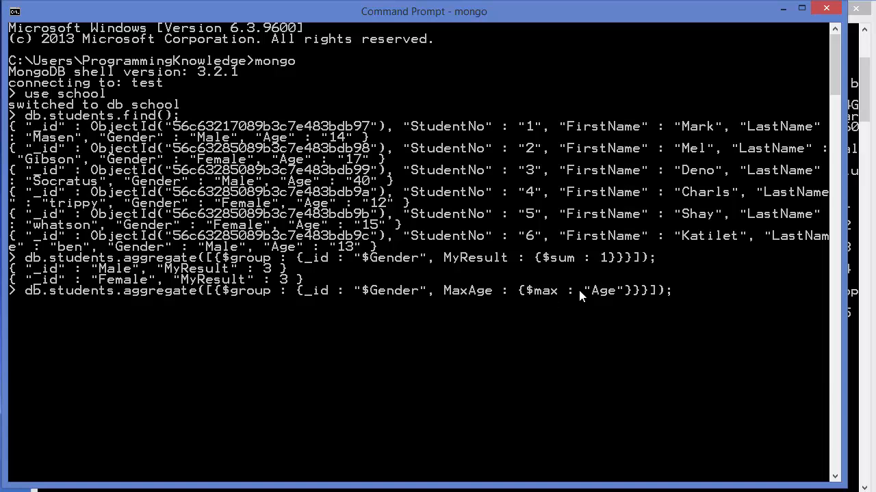
mouse_move(602, 294)
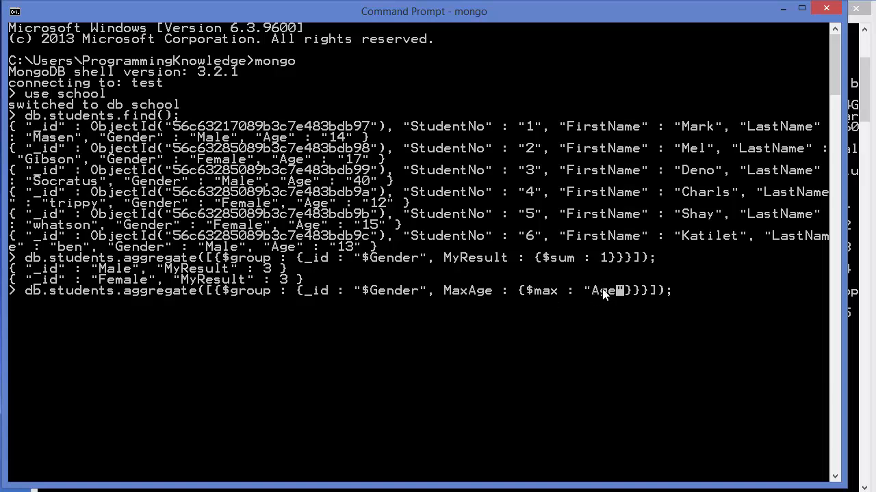
mouse_move(607, 313)
text($)
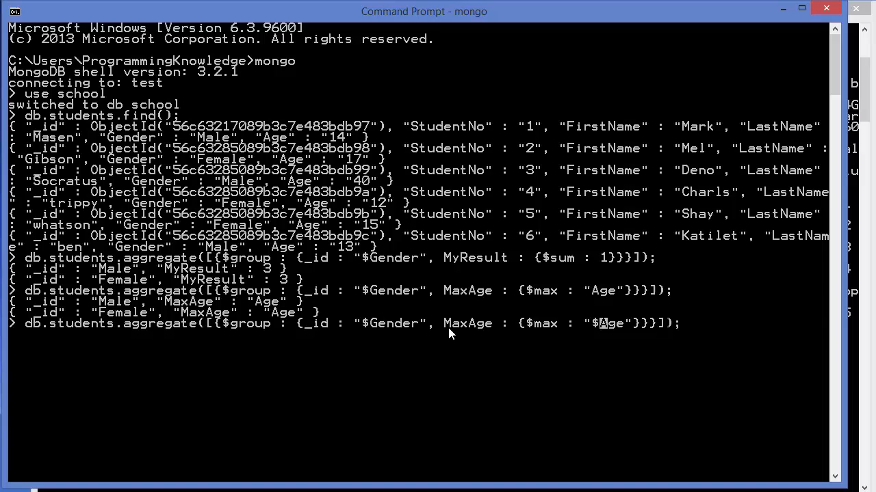
- Run the $max : "$Age" aggregation, returning MaxAge 40 for Male and 17 for Female
key(Return)
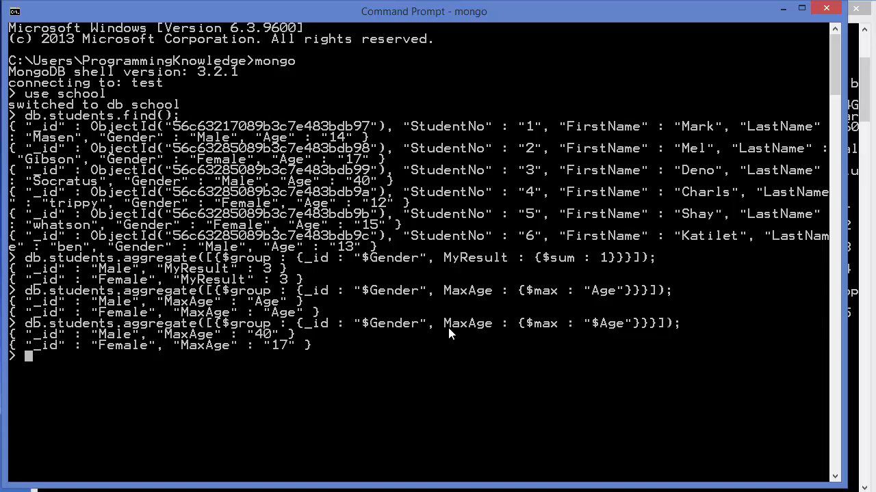
mouse_move(126, 342)
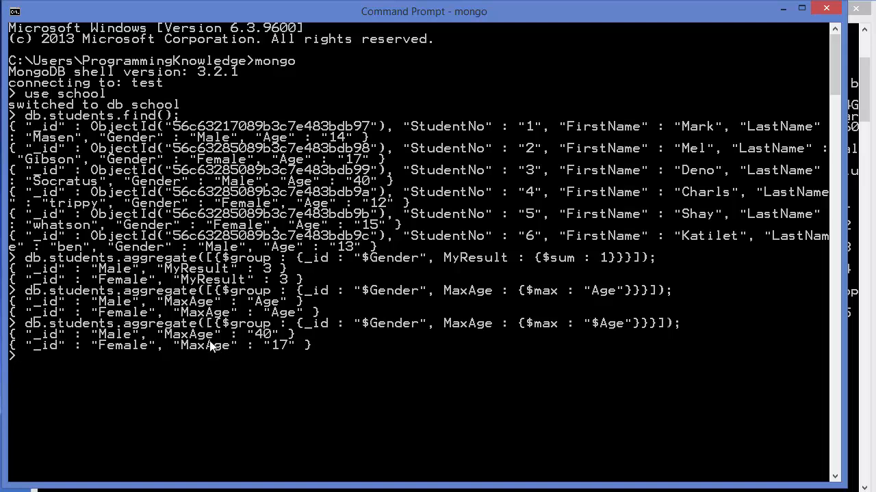
mouse_move(266, 353)
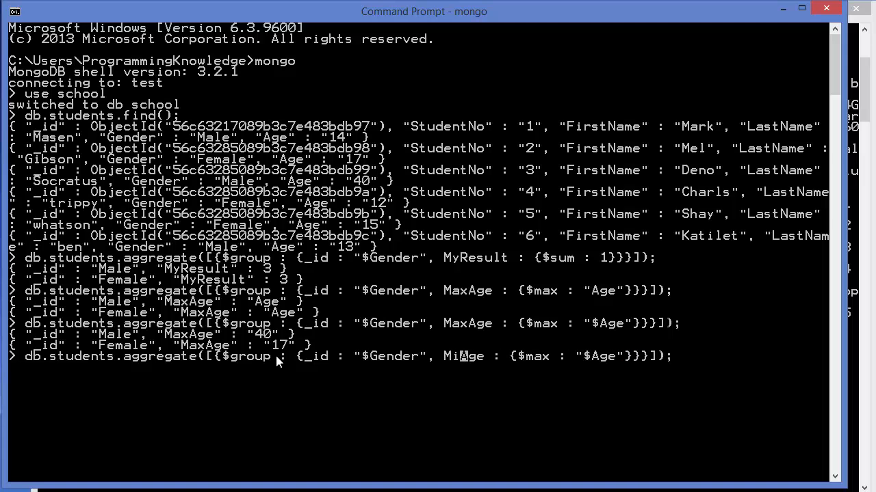
- Run a MinAge aggregation per Gender, hitting a $mix operator error, then getting 13 for Male and 12 for Female
text(n)
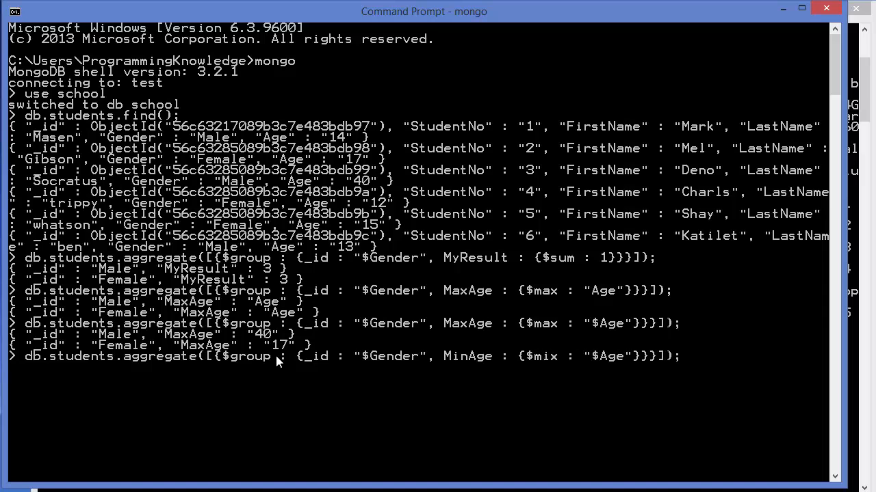
key(Return)
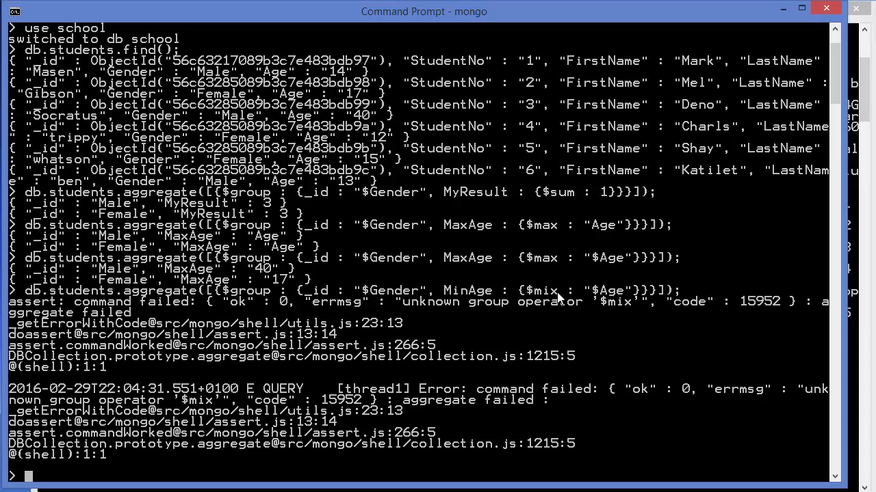
text(db.students.aggregate([{$group : {_id : "$Gender", MinAge : {$mix : "$Age"}}}]);)
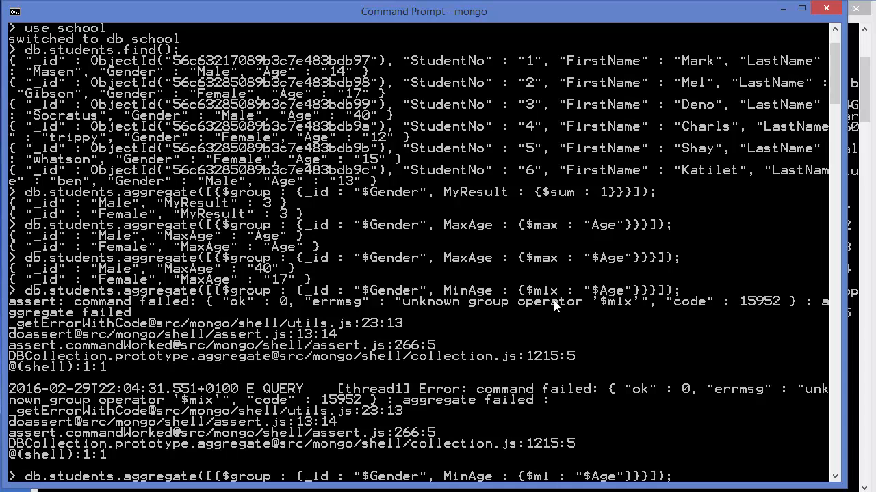
key(Return)
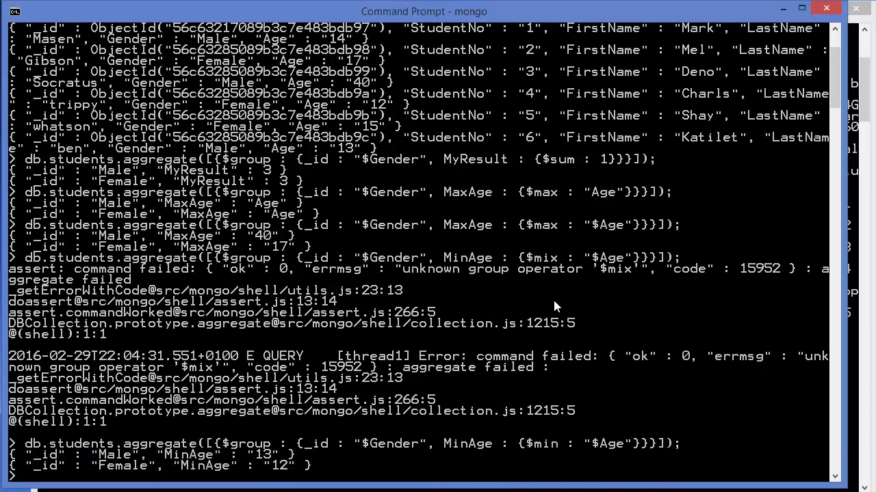
mouse_move(185, 454)
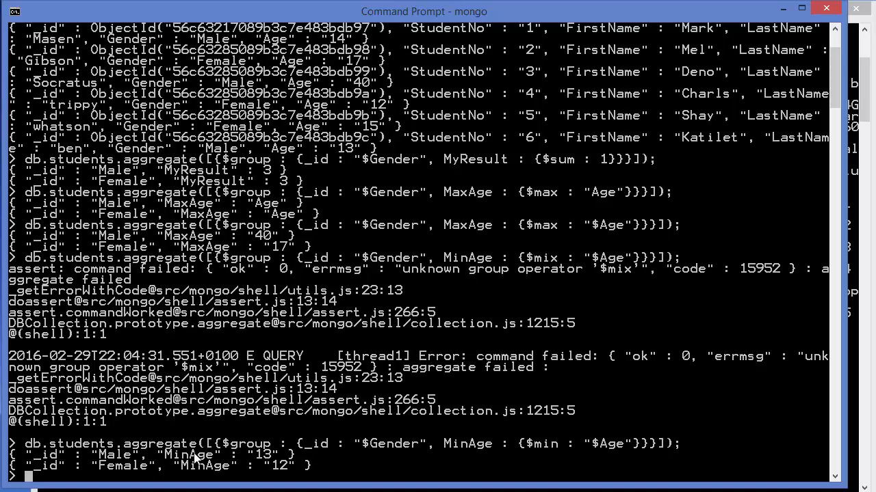
mouse_move(175, 468)
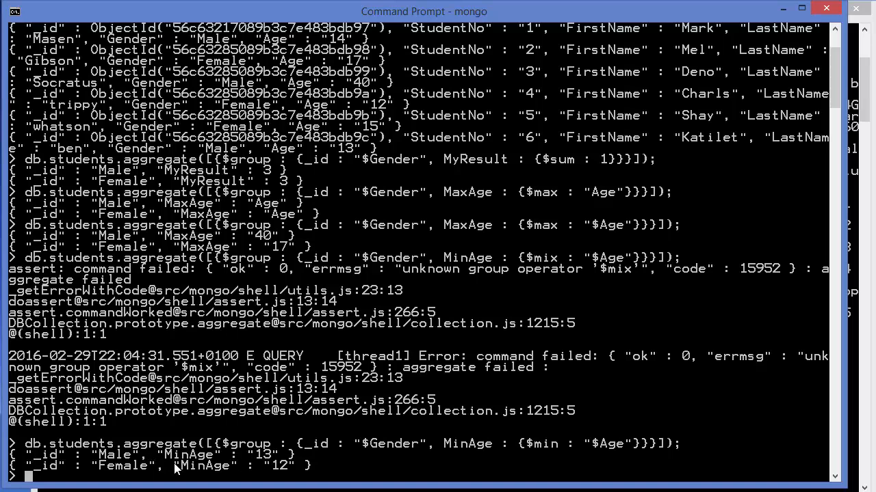
mouse_move(285, 472)
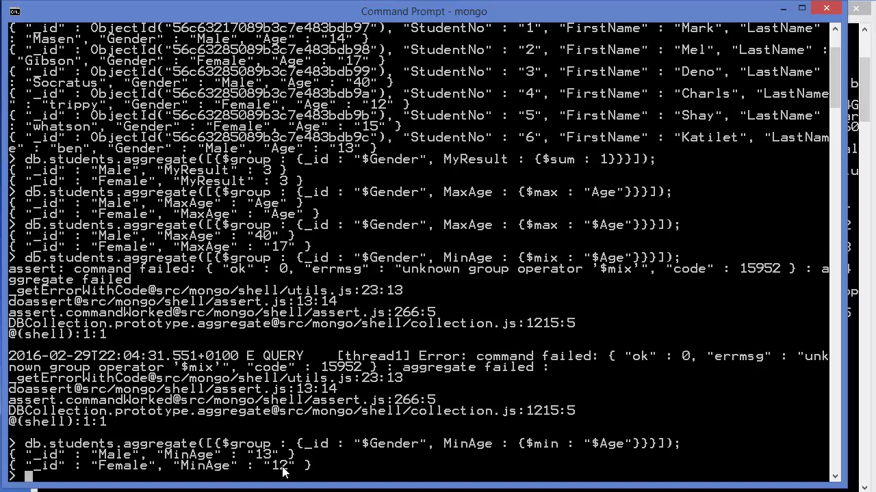
mouse_move(285, 472)
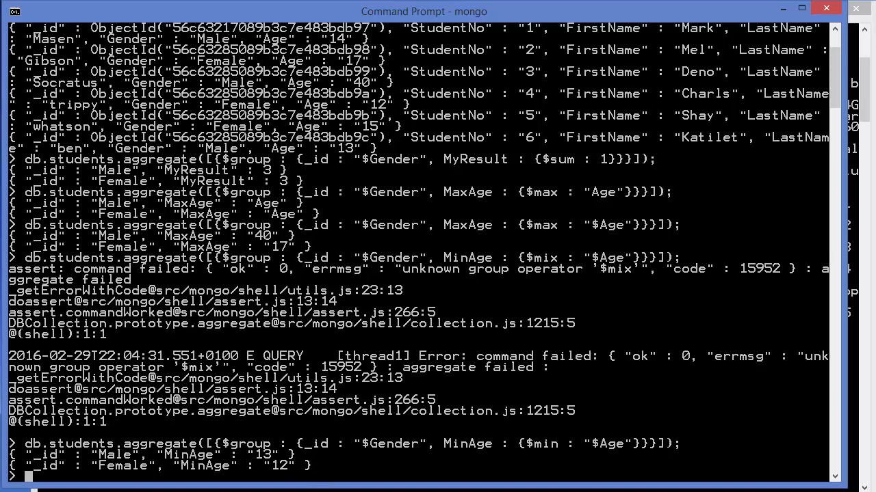